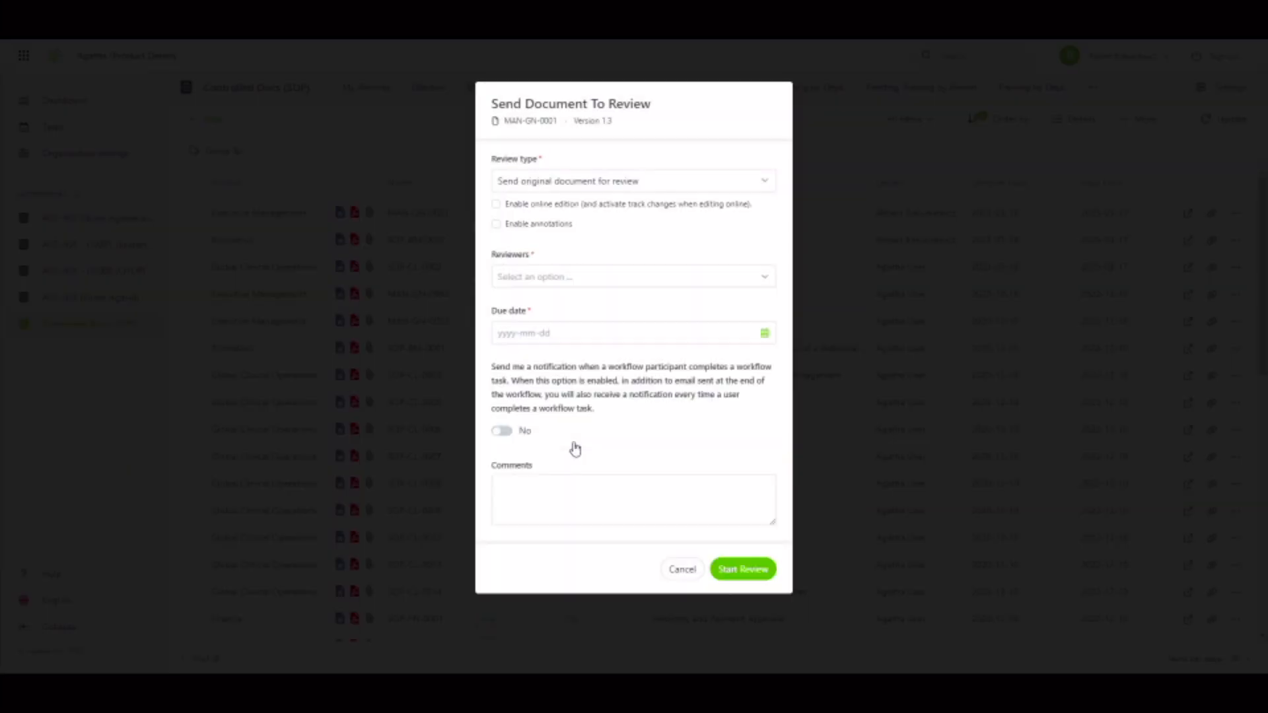
mouse_move(598, 390)
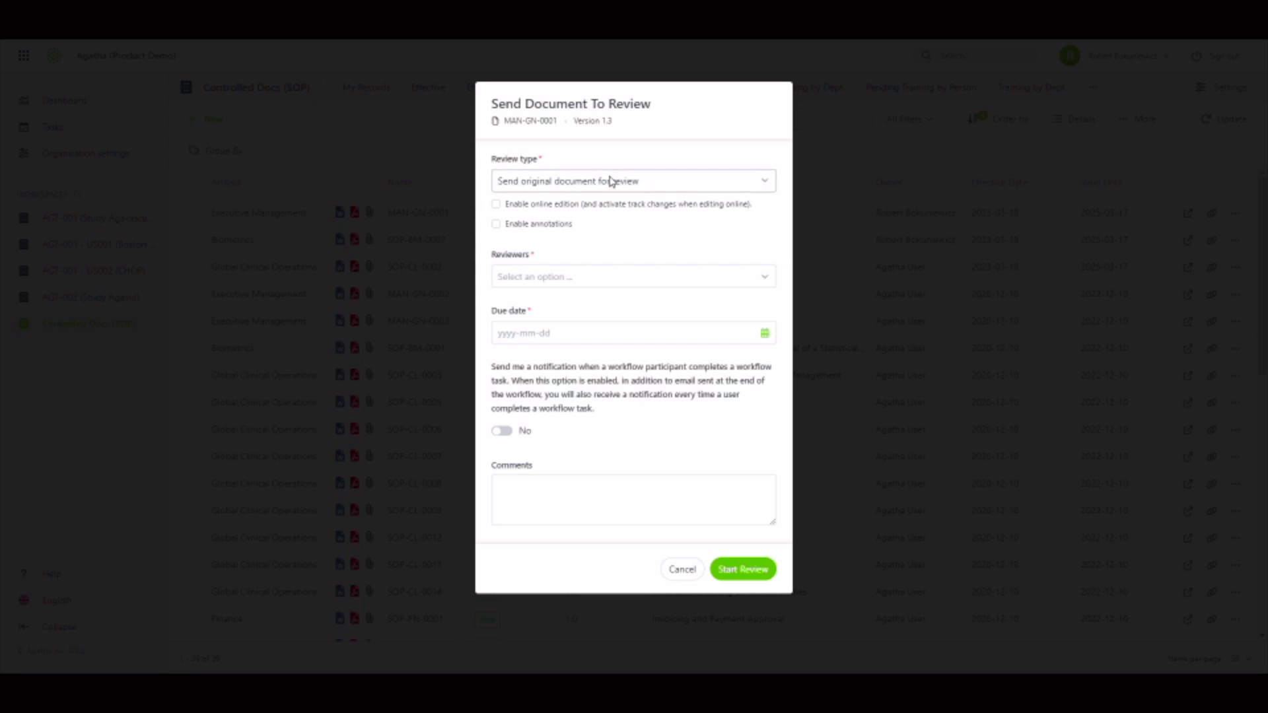
mouse_move(606, 191)
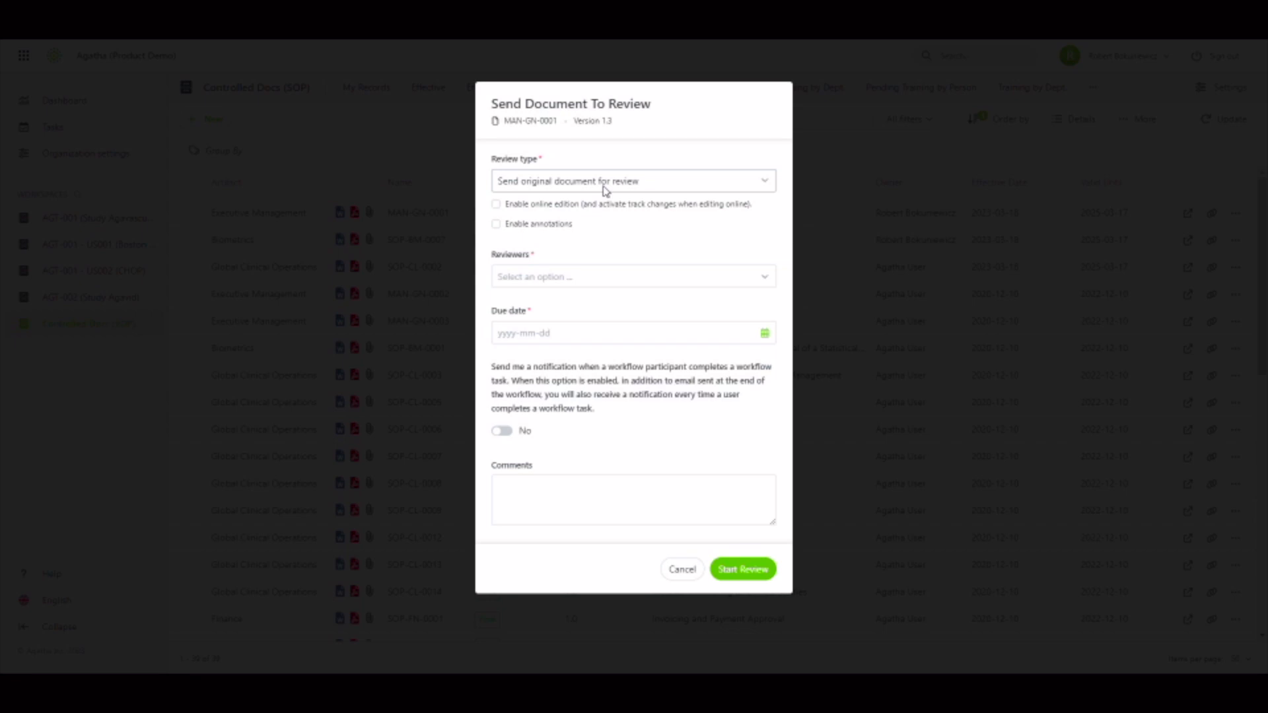
mouse_move(599, 199)
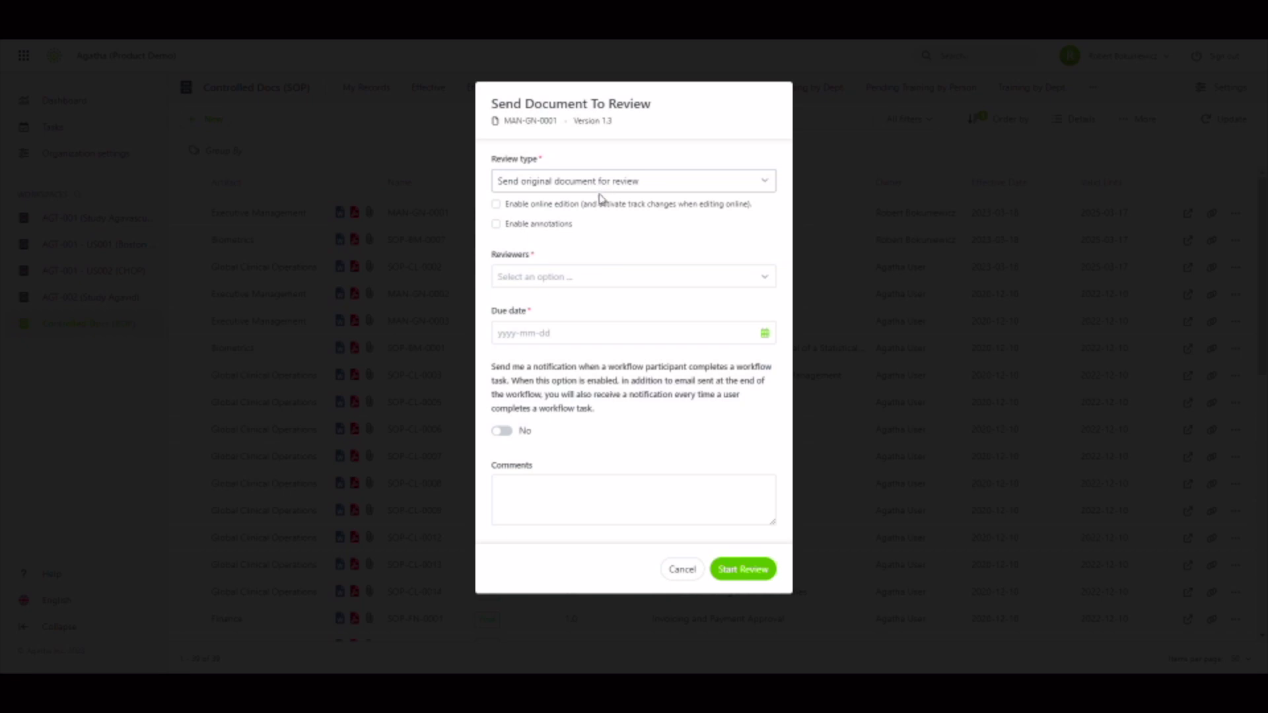
mouse_move(612, 264)
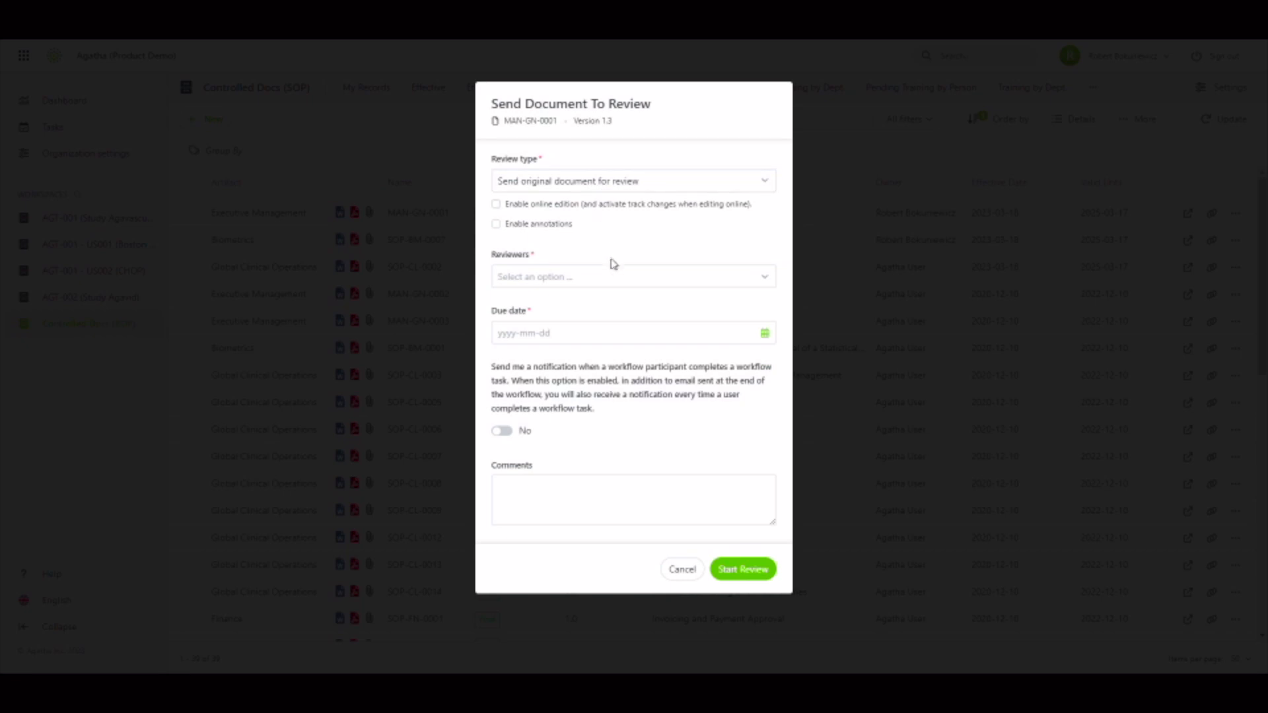
Step: Assign reviewer 'rob' and start the standard original-document review of MAN-GN-0001
type("rob")
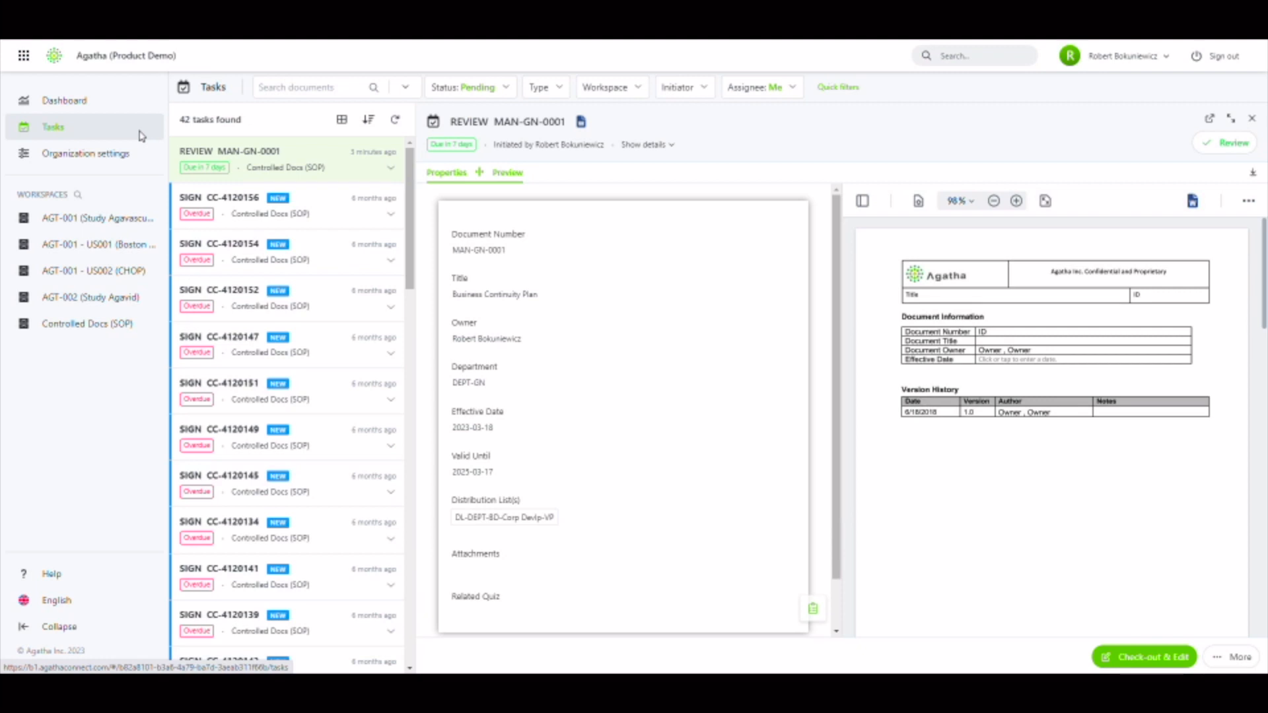
mouse_move(142, 138)
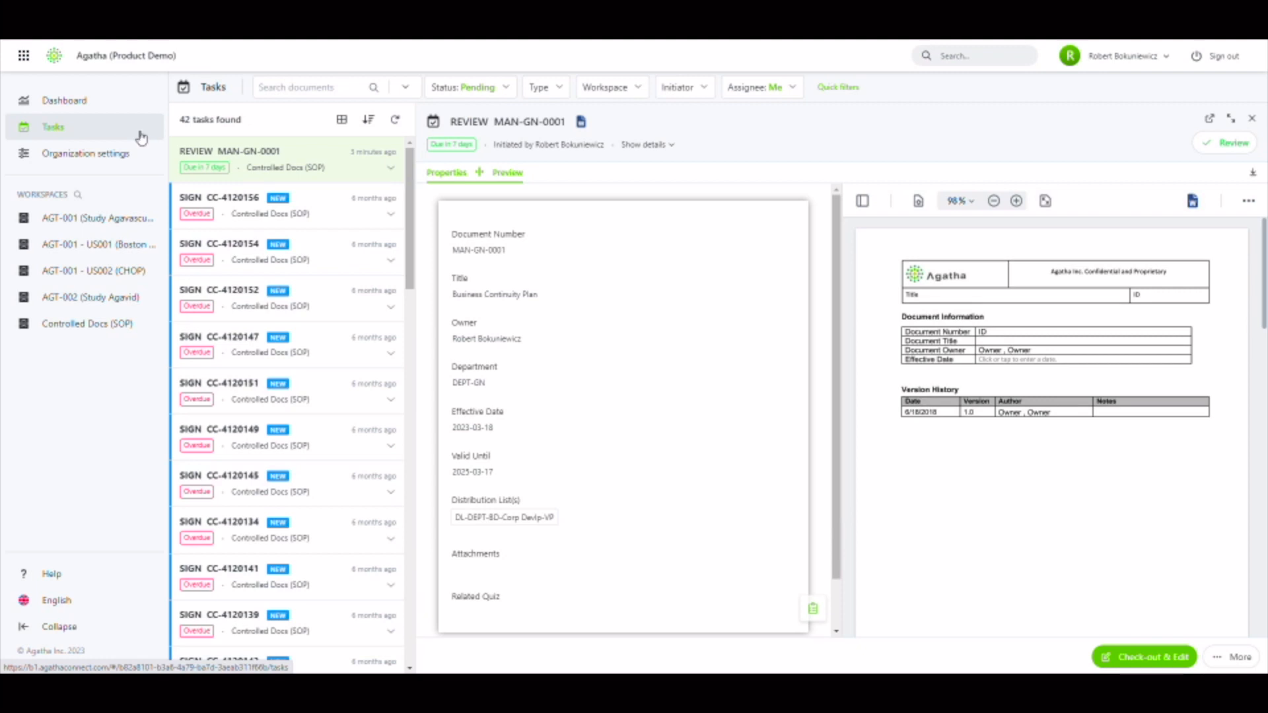
mouse_move(103, 135)
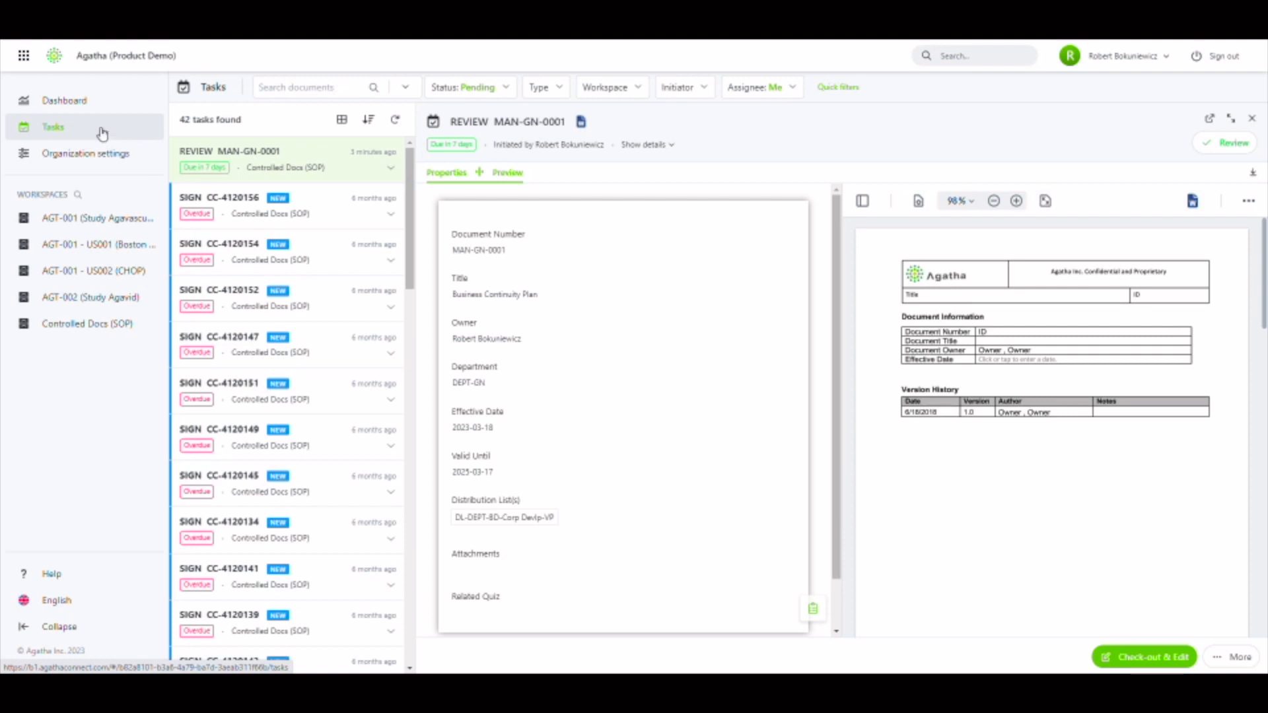
mouse_move(131, 135)
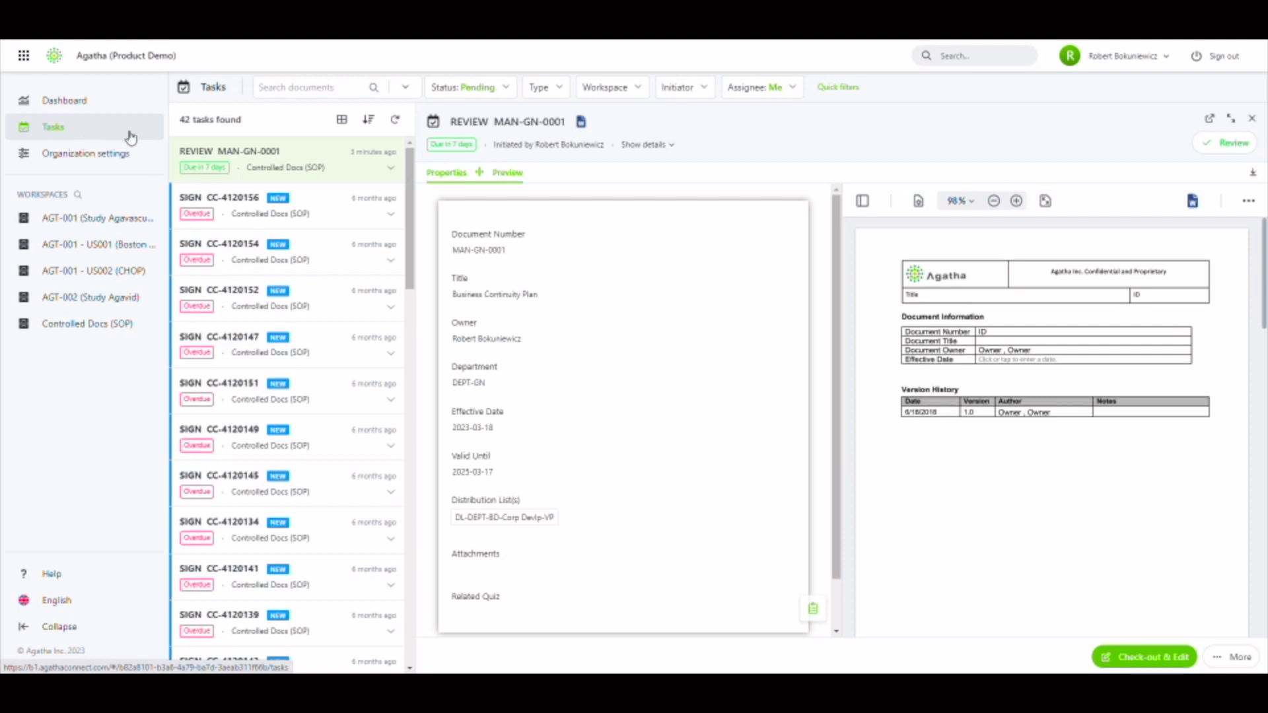
mouse_move(316, 170)
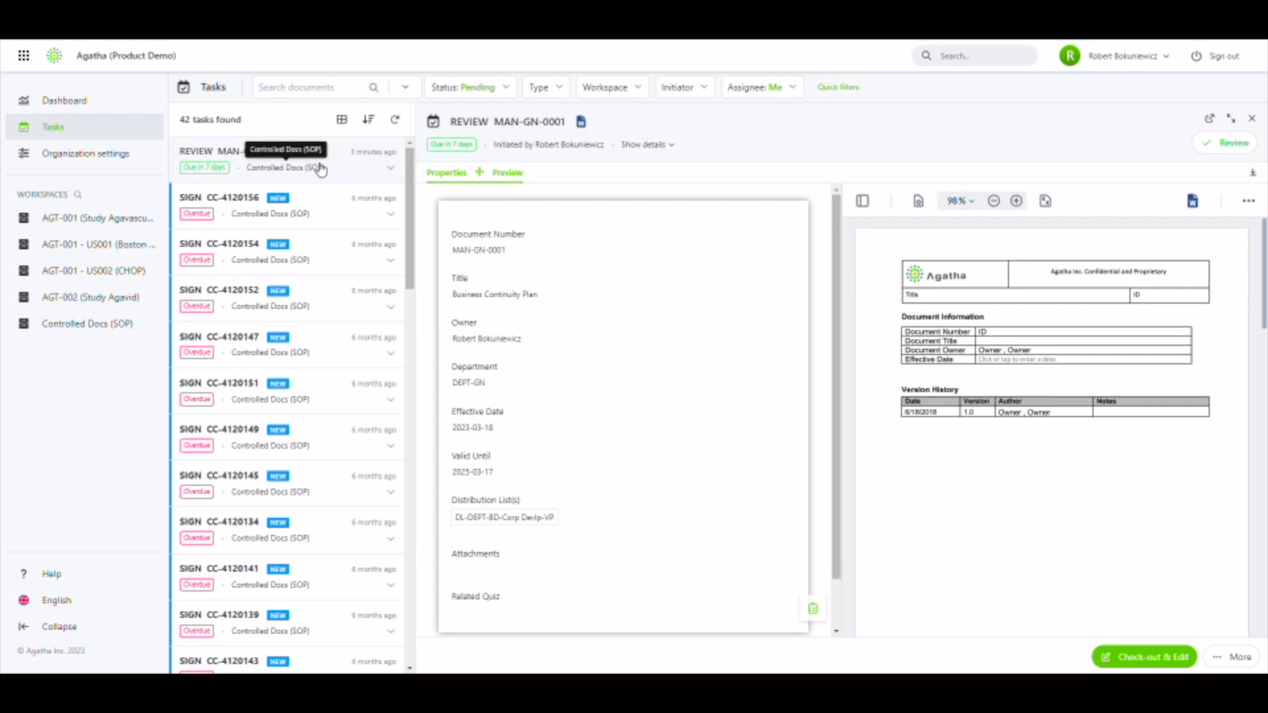
mouse_move(517, 172)
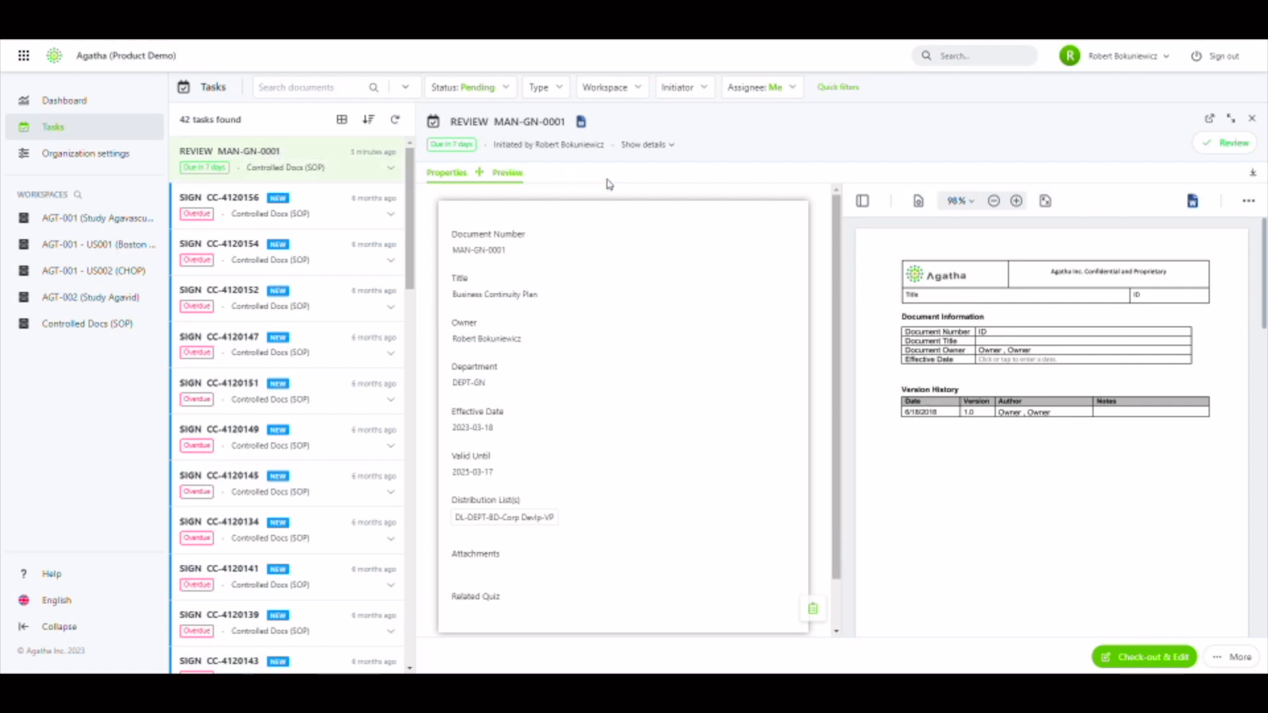
mouse_move(1036, 294)
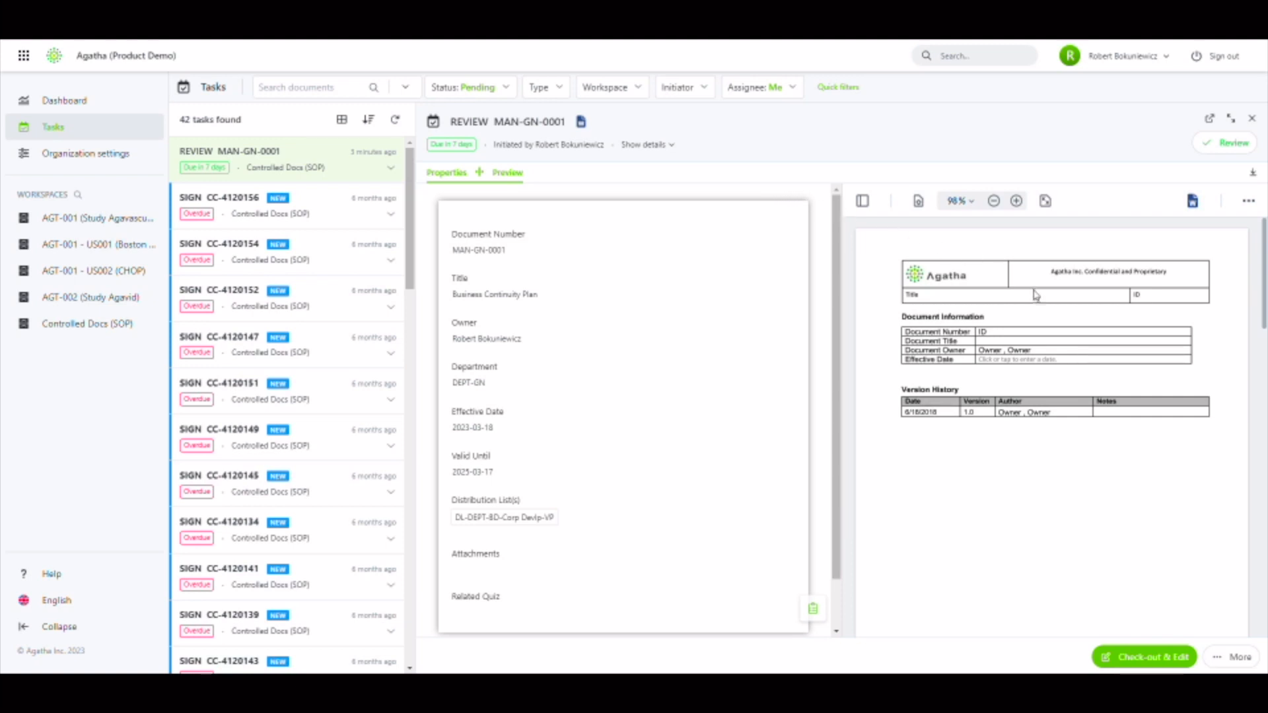
Step: Scroll through the MAN-GN-0001 preview pages, then open it with Edit with Office
scroll("down", 3)
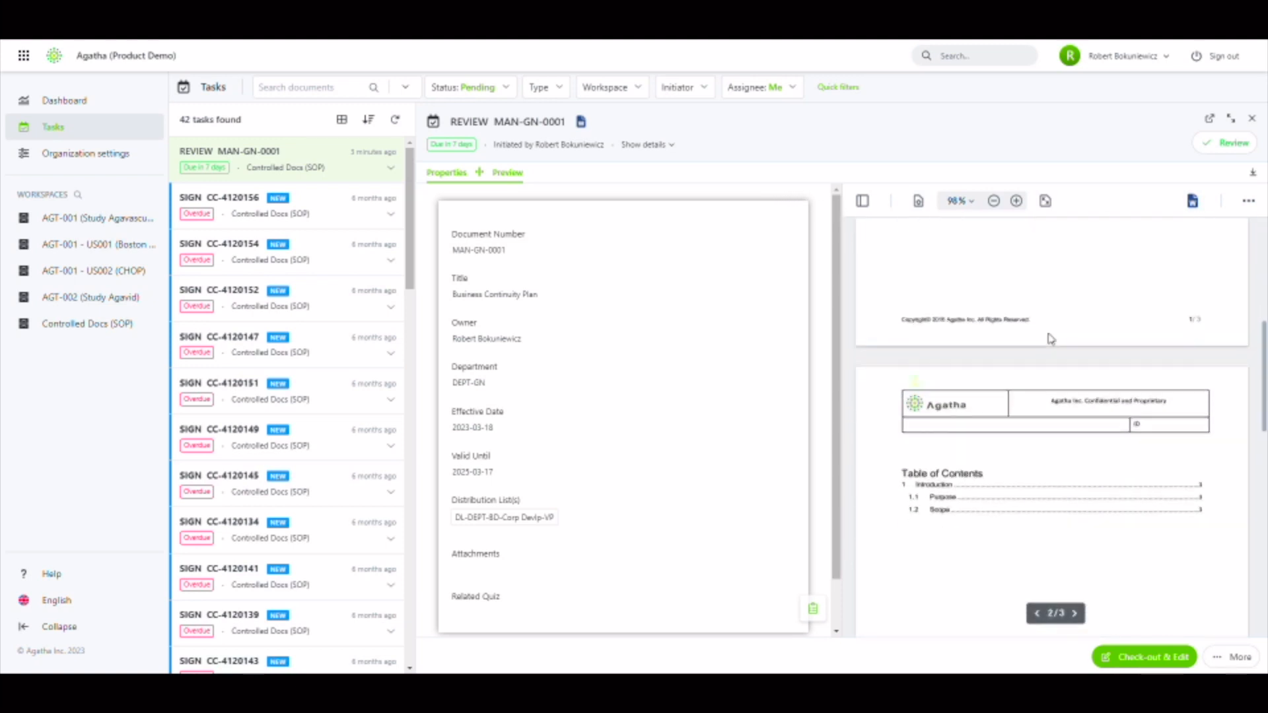
scroll("down", 3)
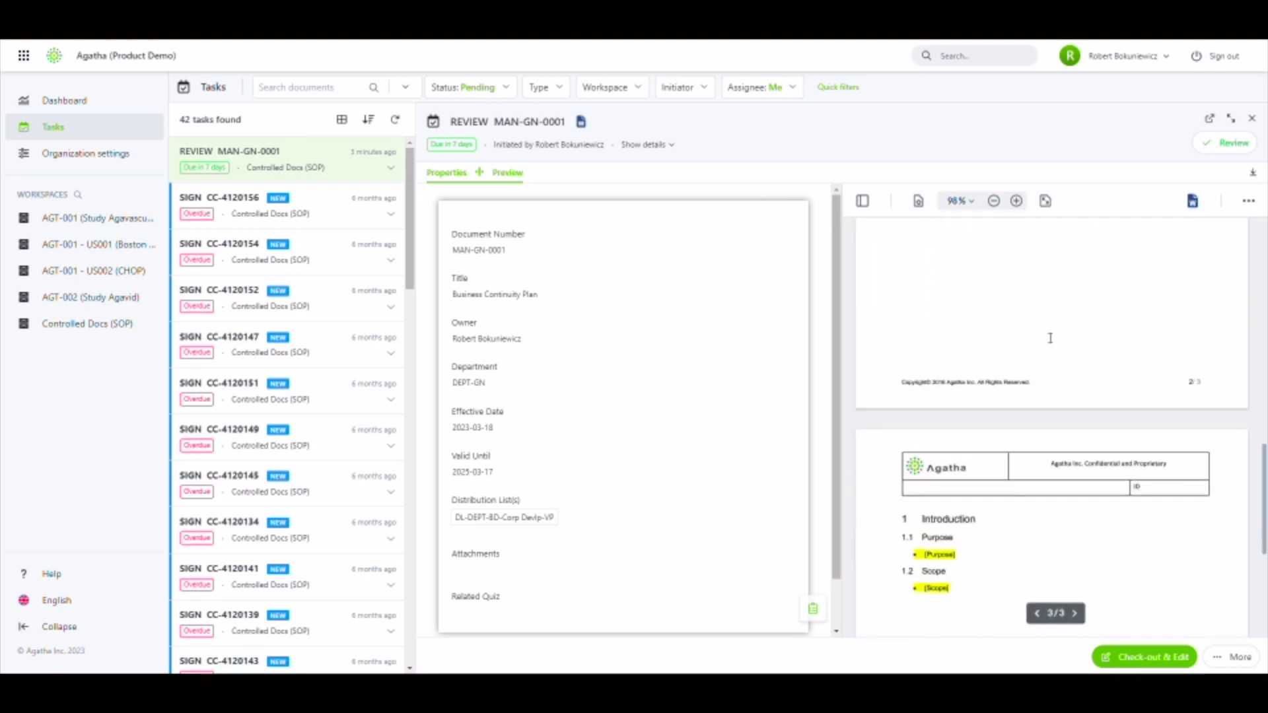
scroll("down", 3)
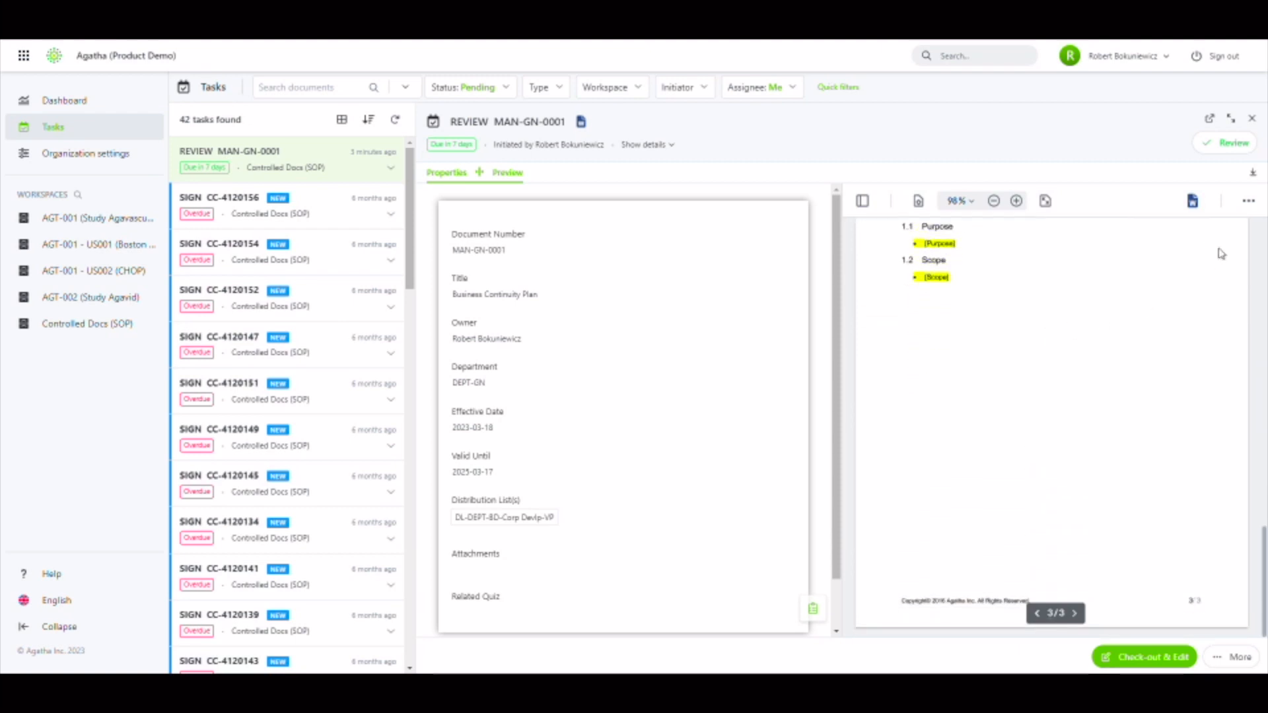
left_click(1245, 201)
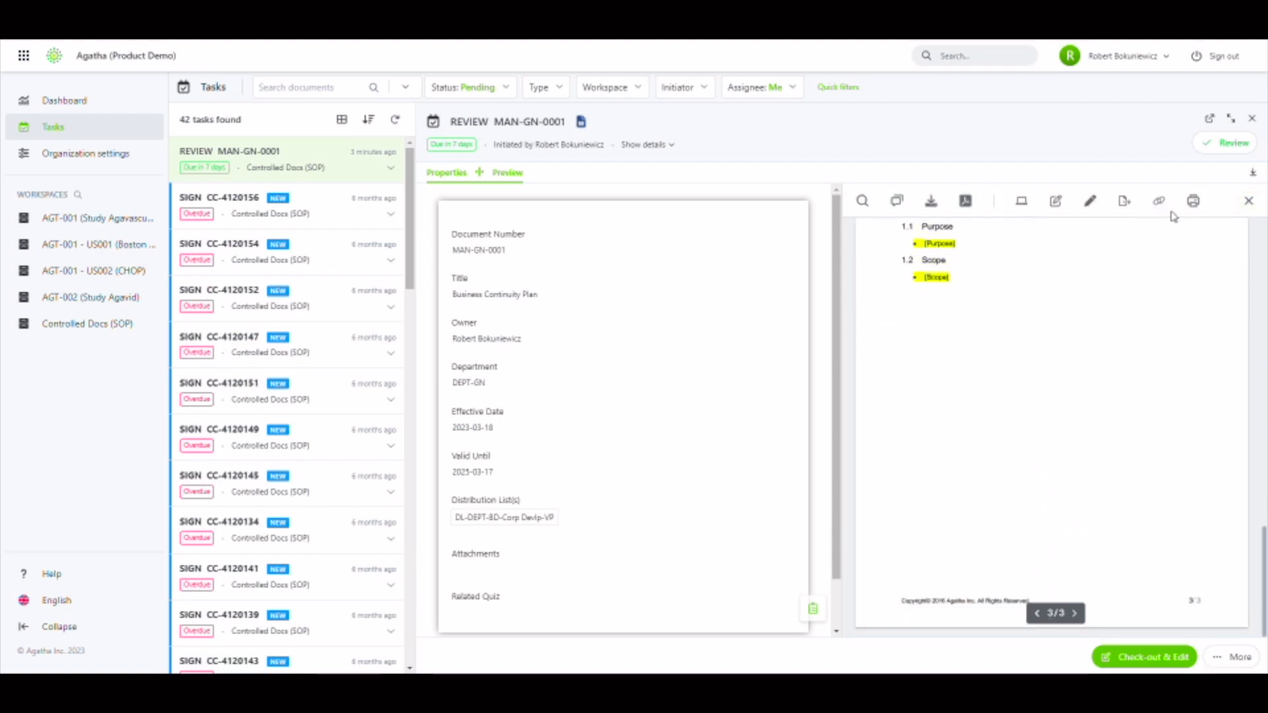
mouse_move(1055, 202)
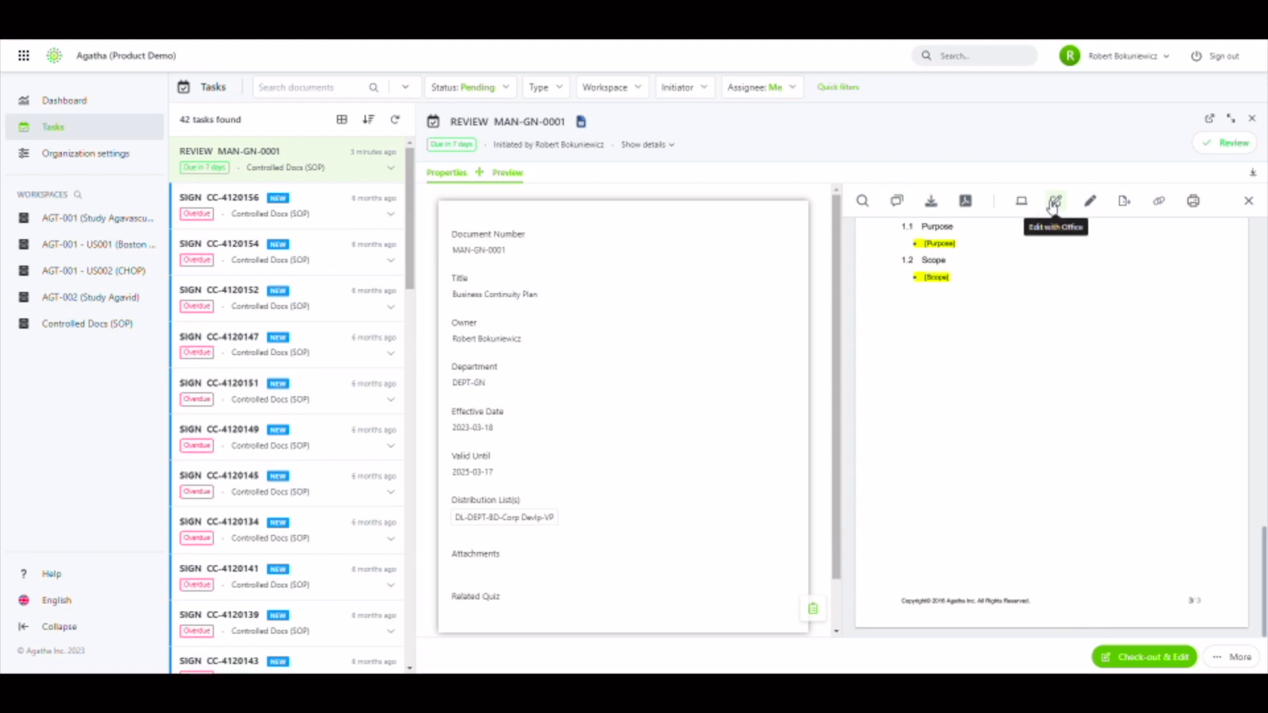
left_click(1055, 200)
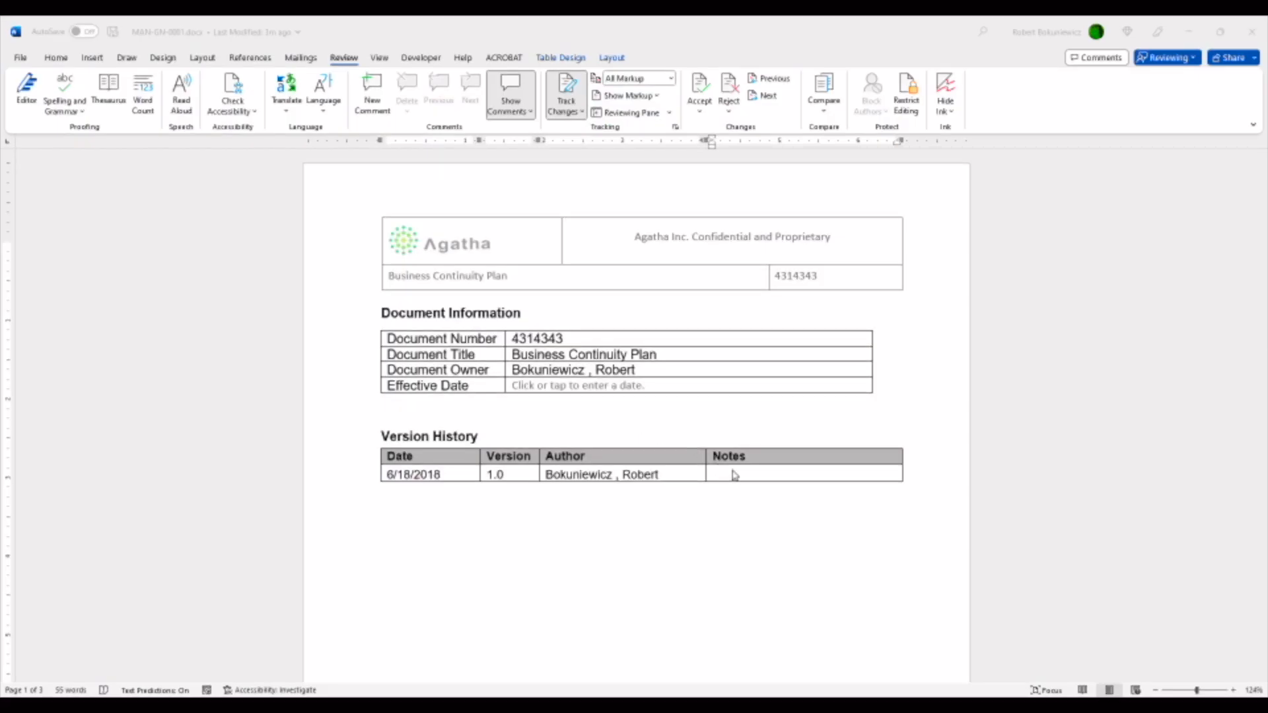
Step: Type tracked text 'Add' in the Notes cell, comment 'Please save', and close Word
type("Add text")
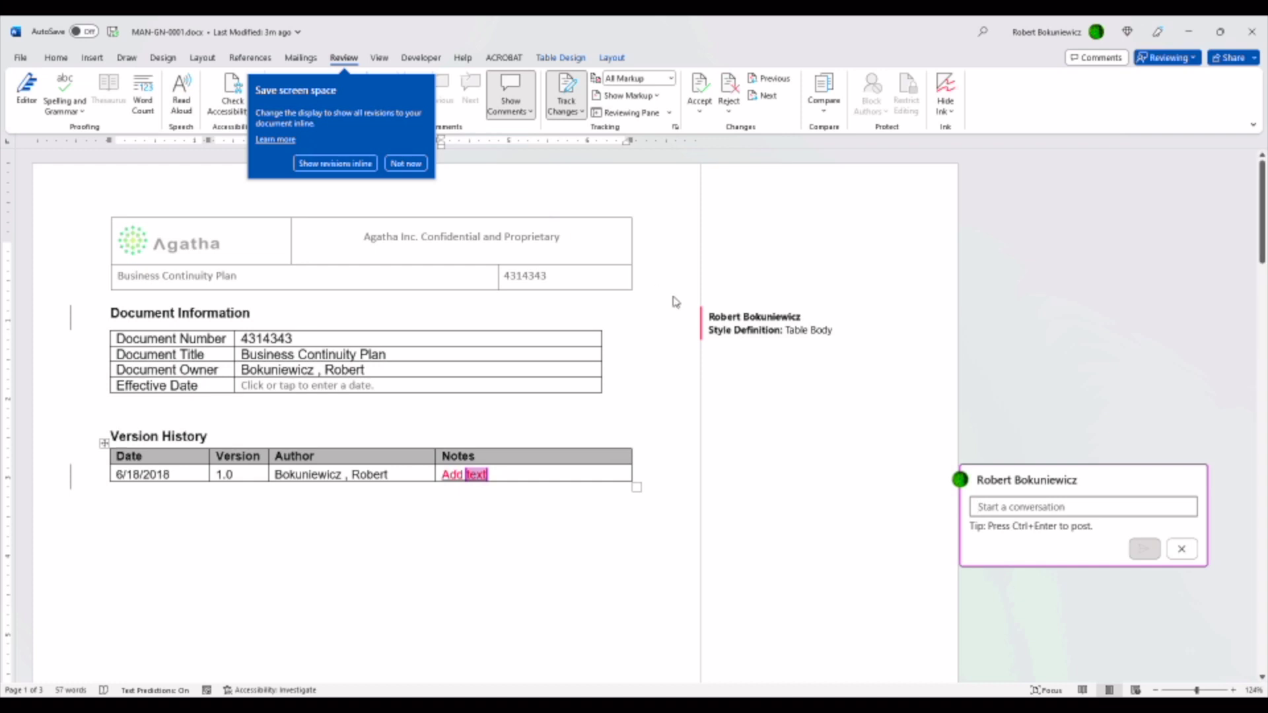
type("Please save")
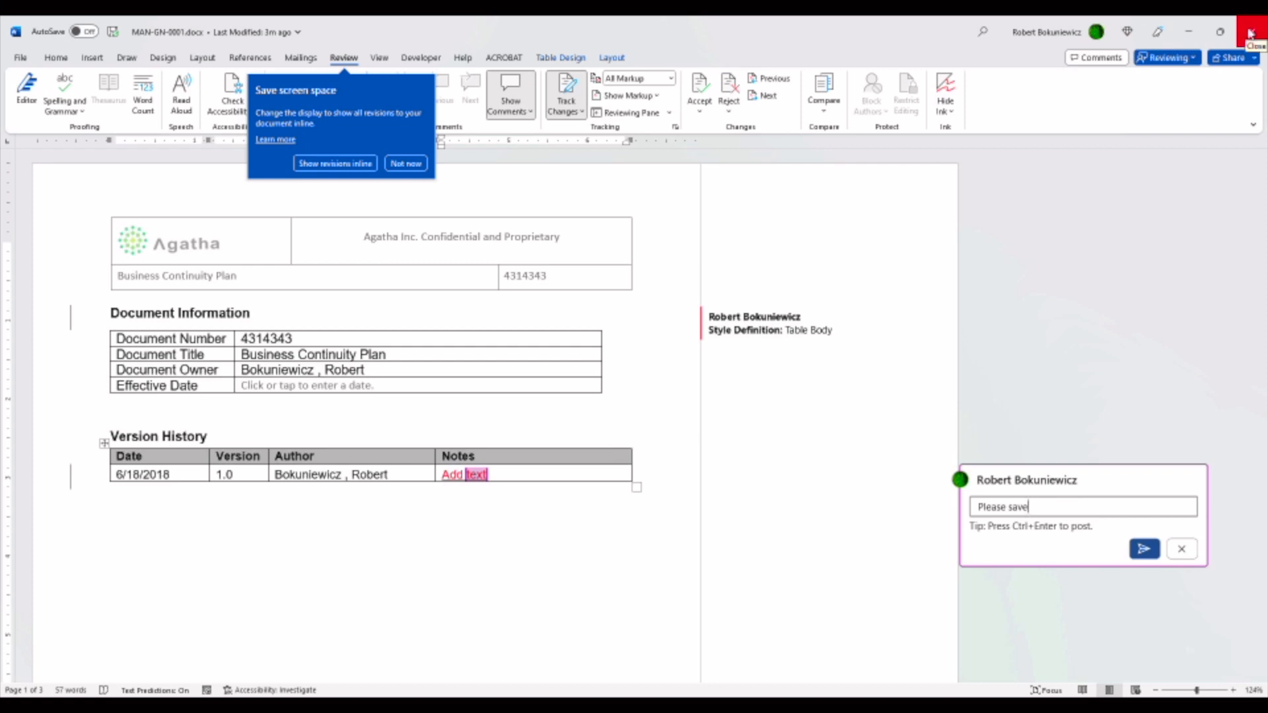
left_click(1251, 30)
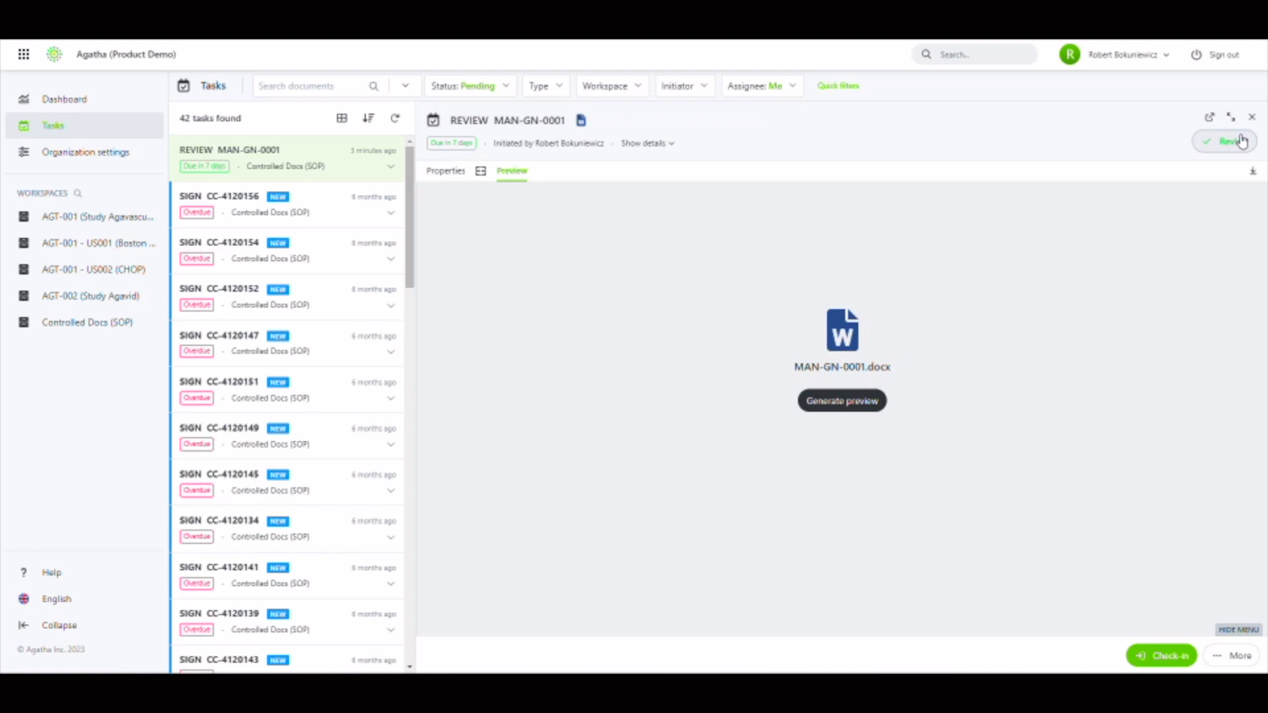
Step: Complete the MAN-GN-0001 review task with check-in
left_click(1239, 141)
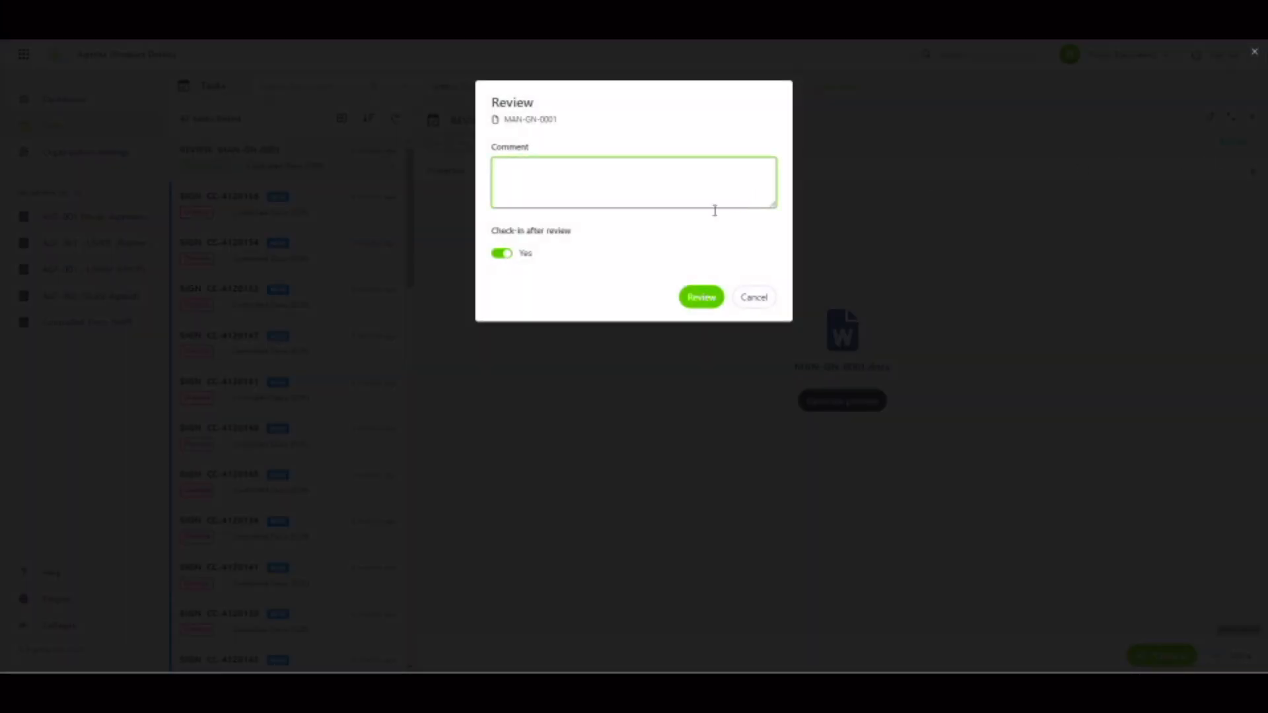
left_click(700, 297)
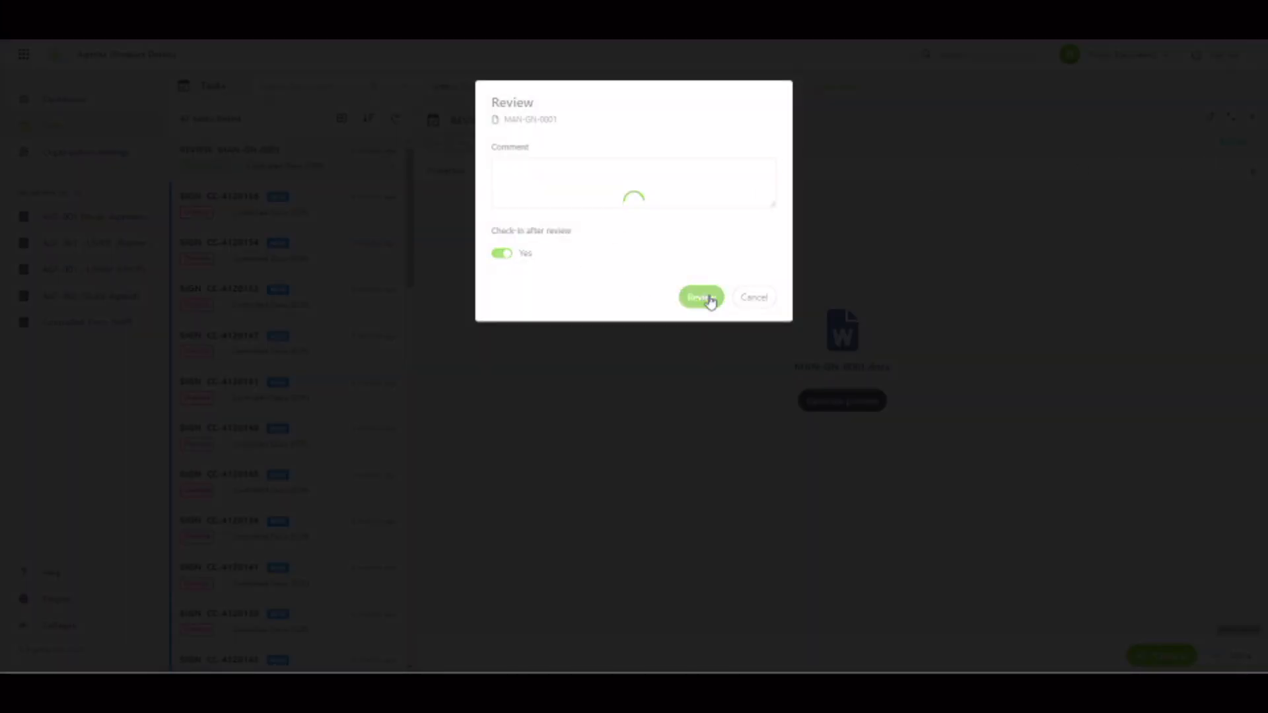
left_click(700, 297)
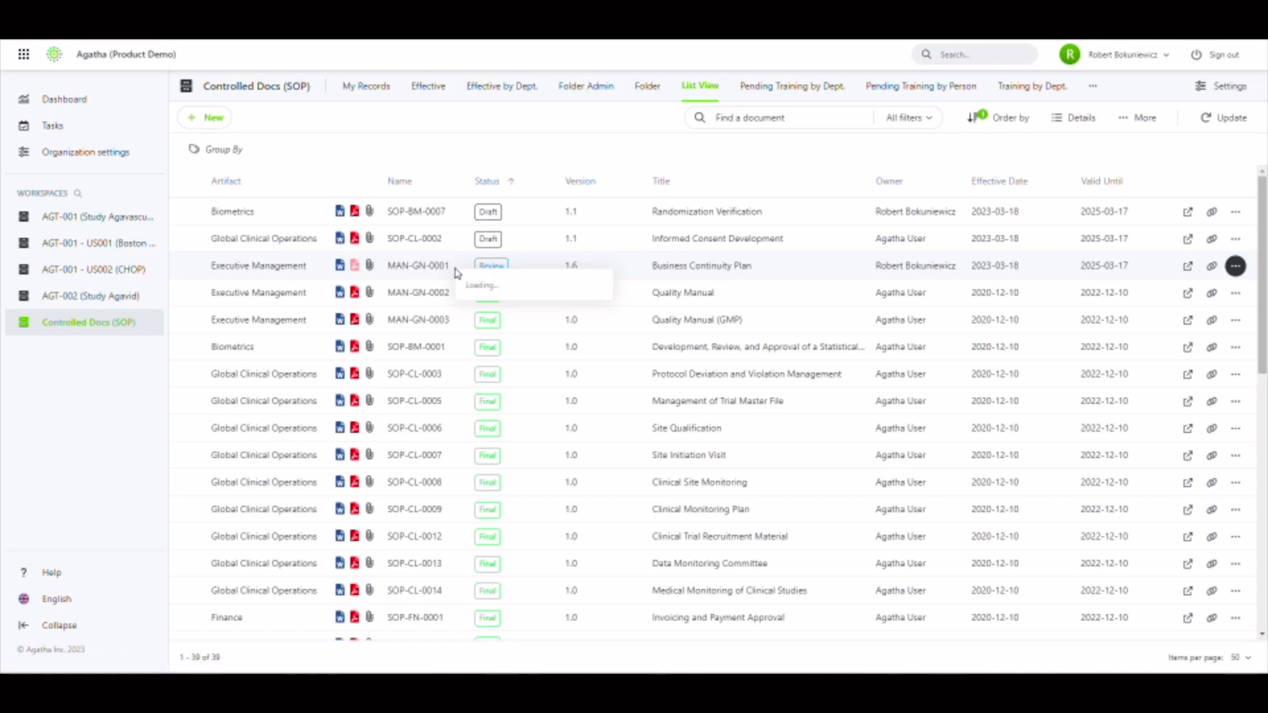
Step: Reopen MAN-GN-0001 with Edit with Office and inspect the 'Please save' comment options
left_click(1235, 265)
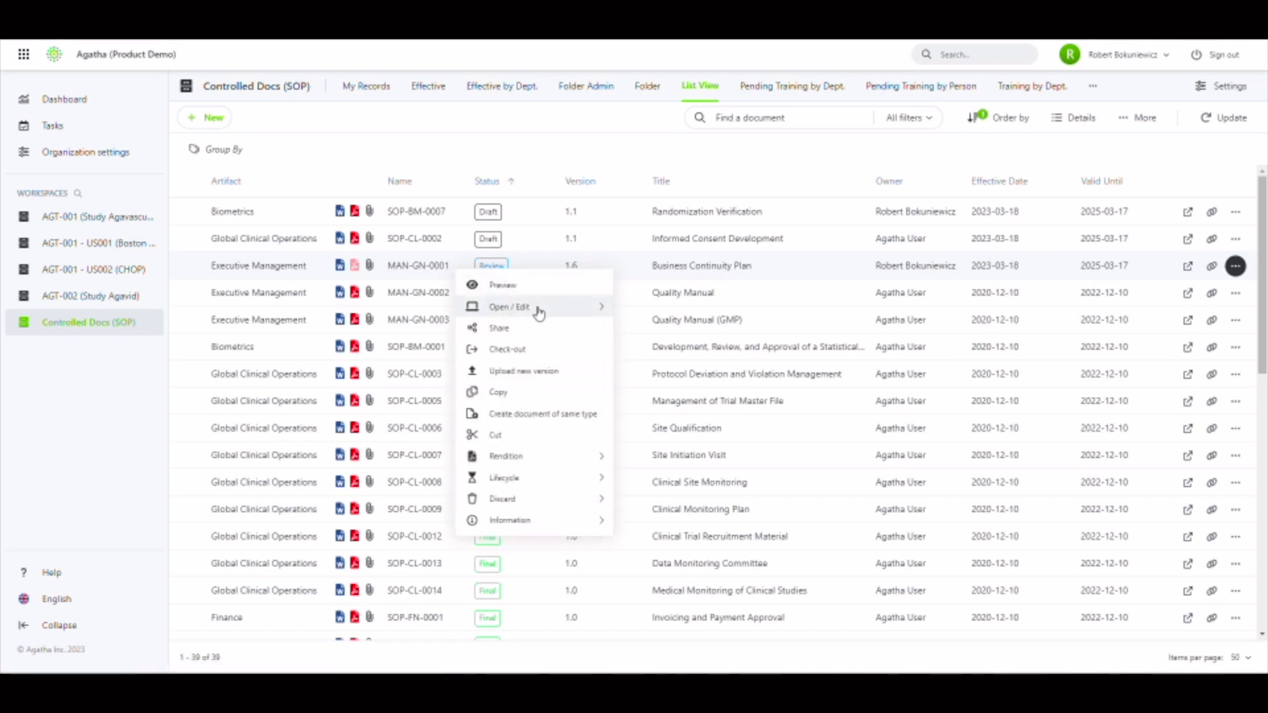
mouse_move(529, 307)
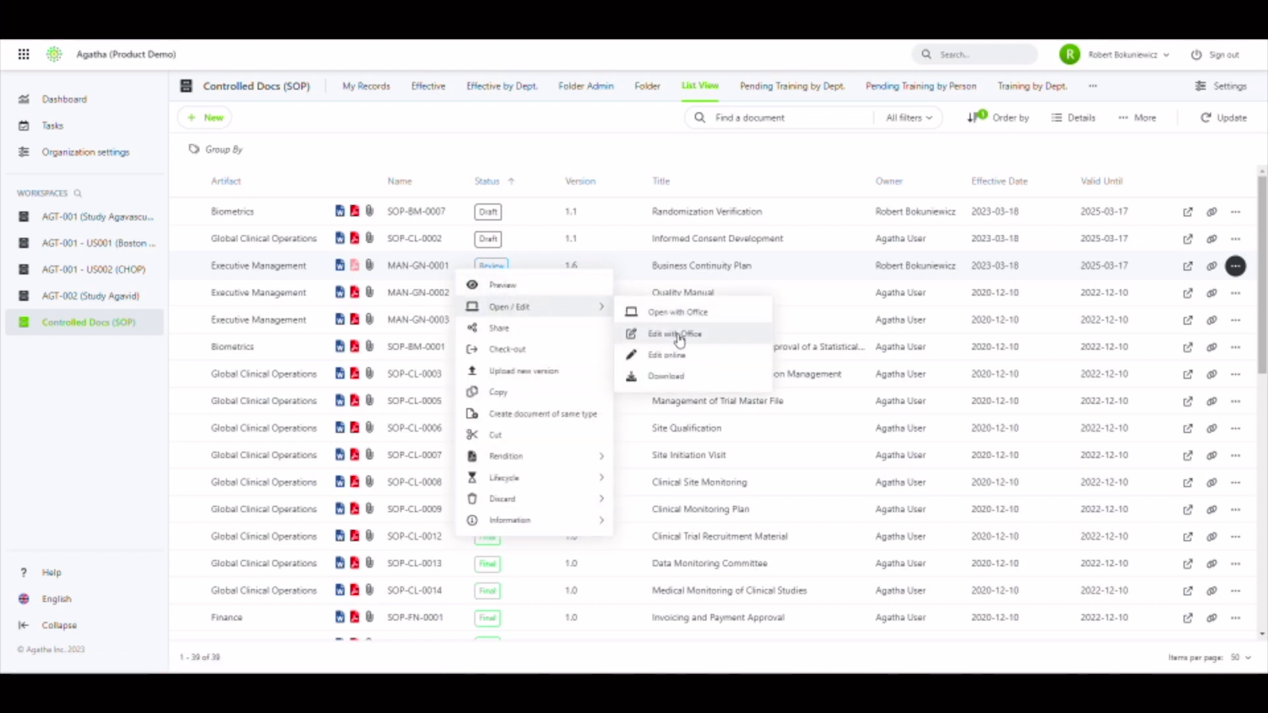
left_click(674, 334)
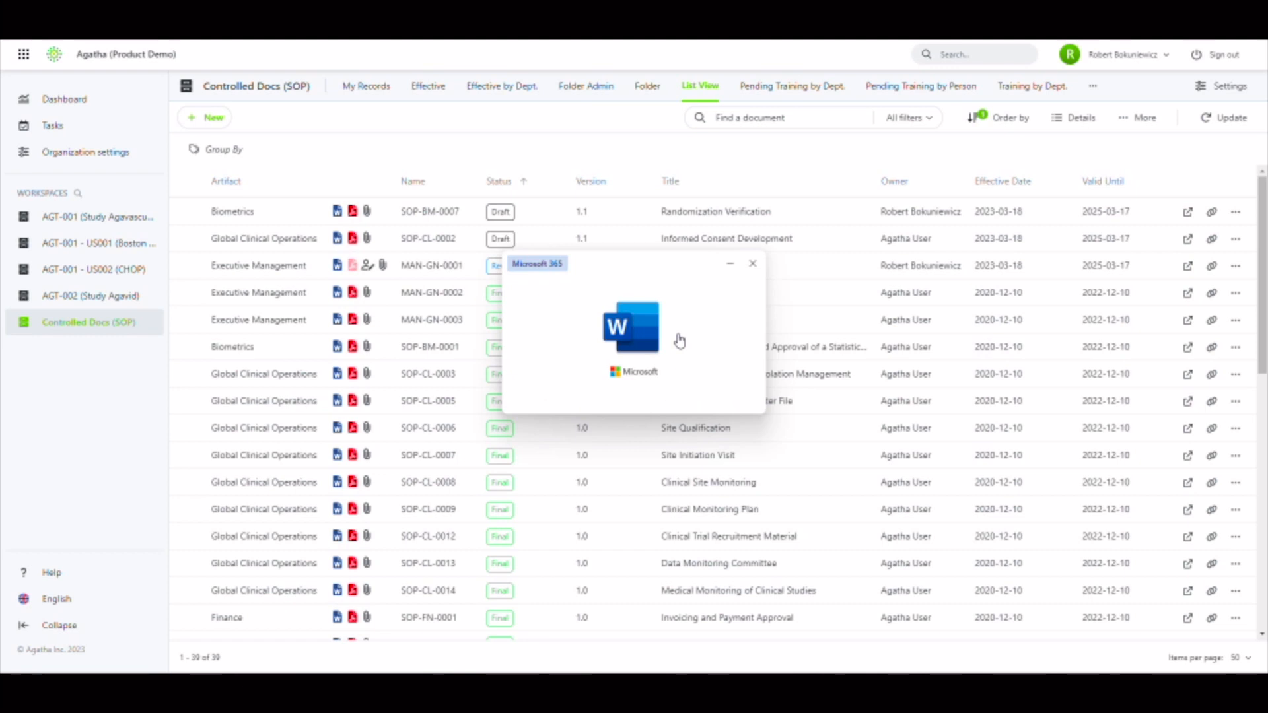
left_click(631, 327)
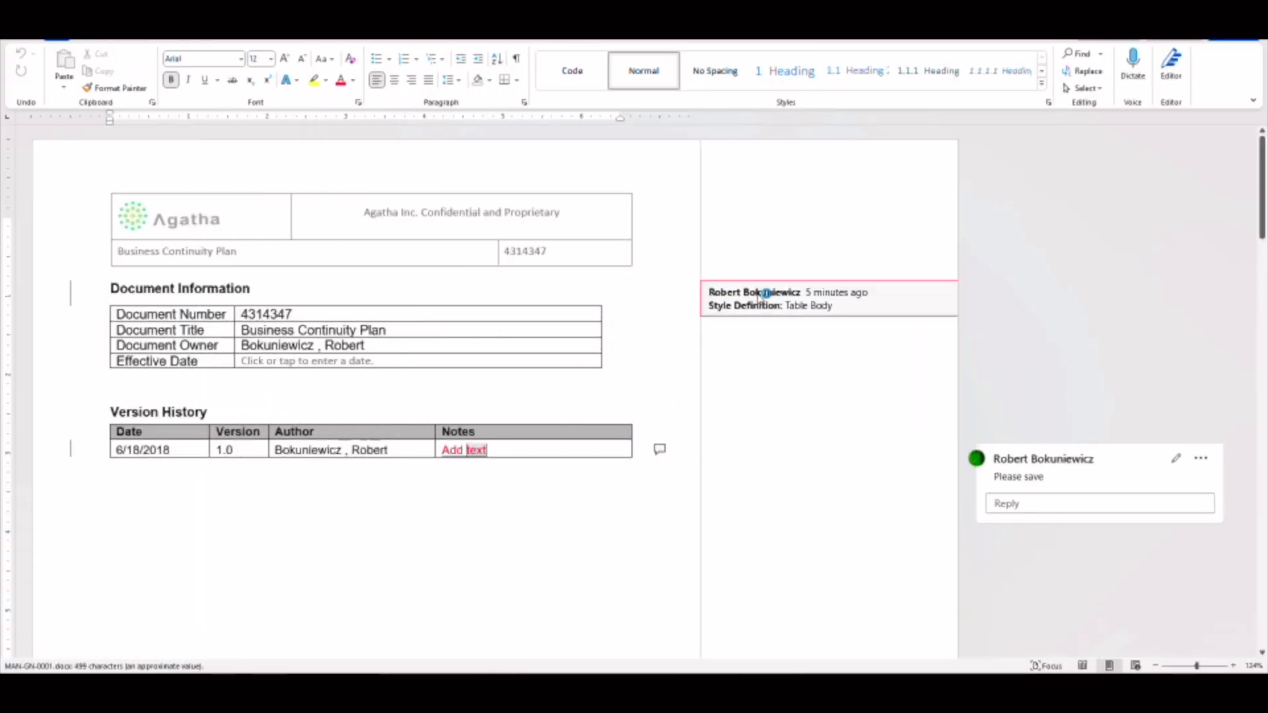
right_click(764, 292)
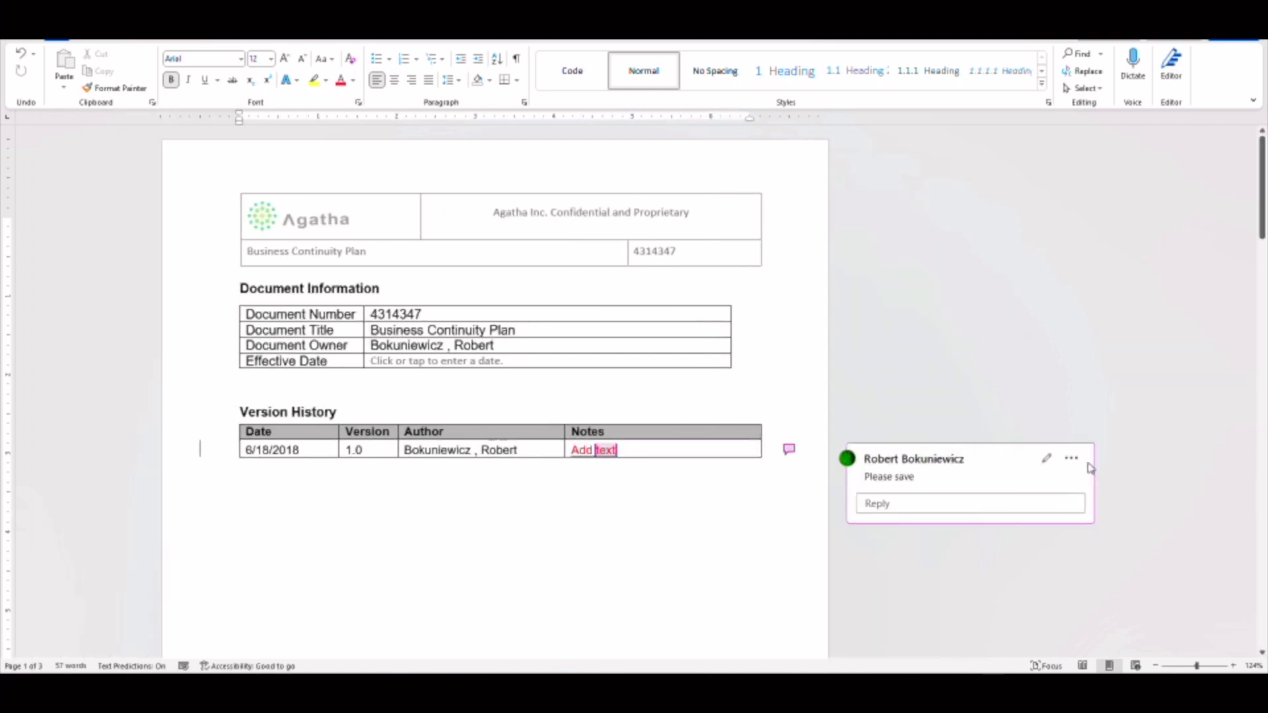
left_click(1071, 458)
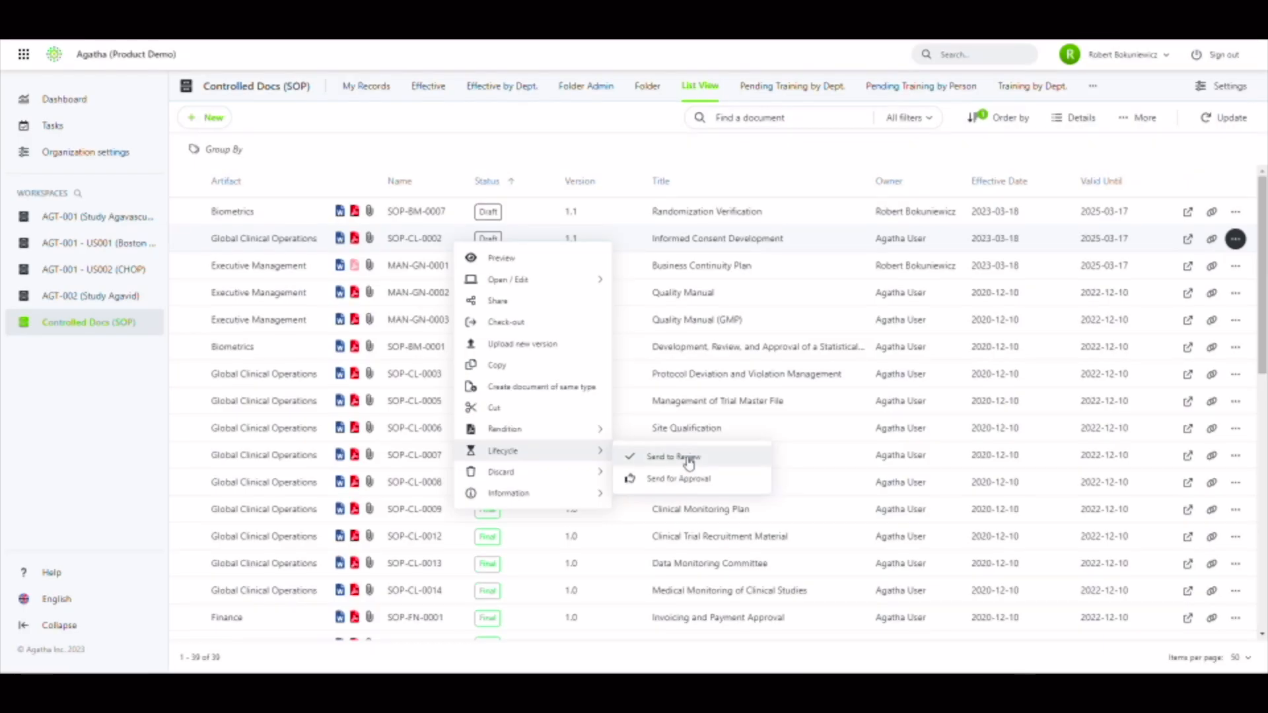
Step: Send SOP-CL-0002 to review with annotations, two reviewers, due March 25, 2023
left_click(674, 457)
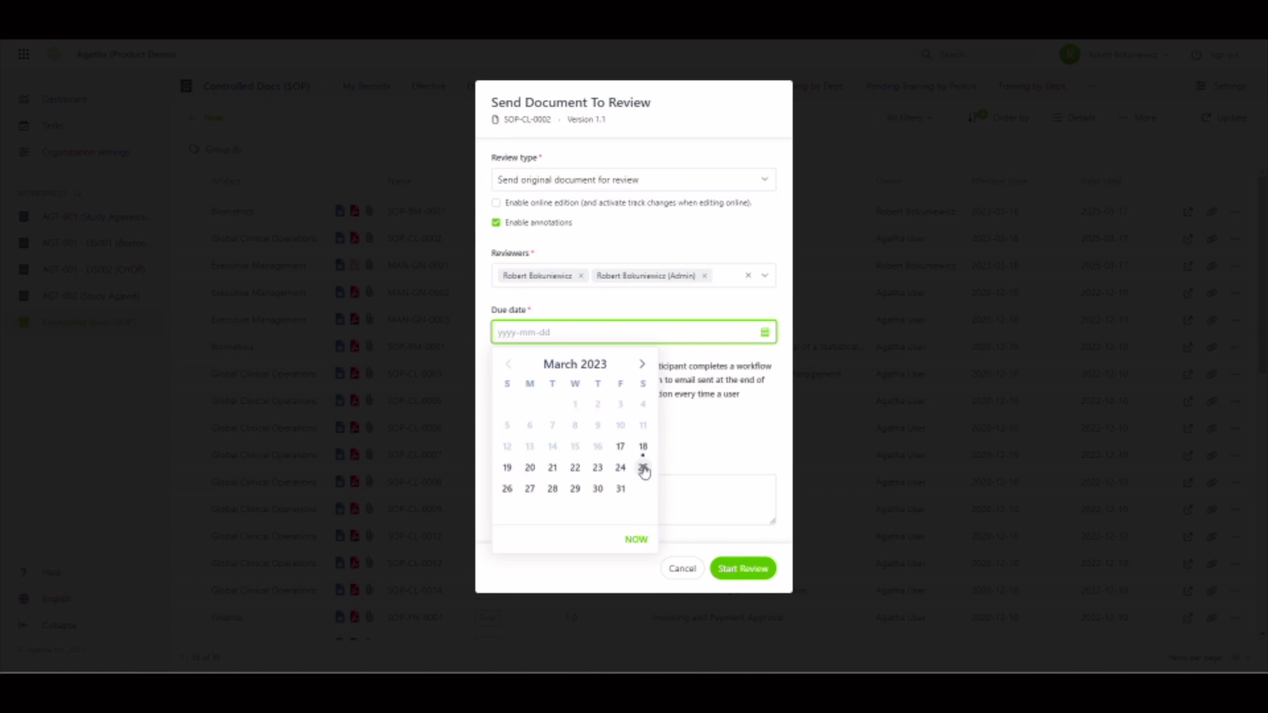
left_click(642, 468)
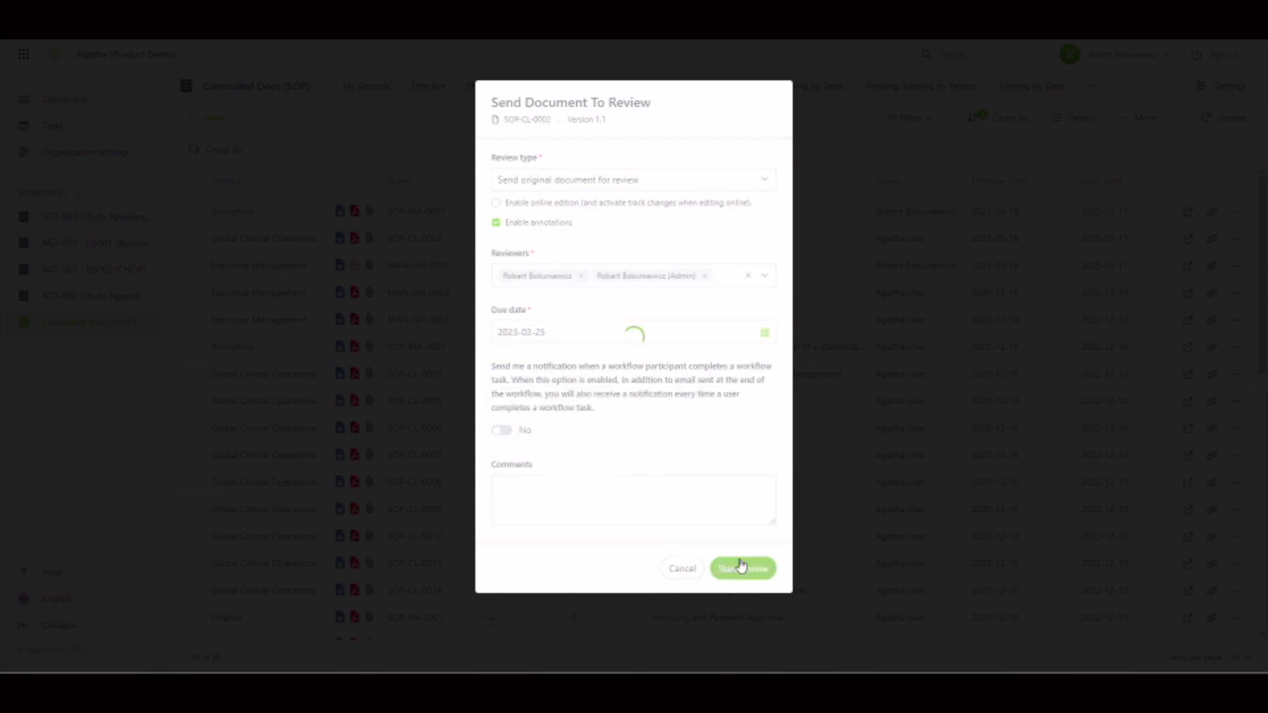
left_click(743, 568)
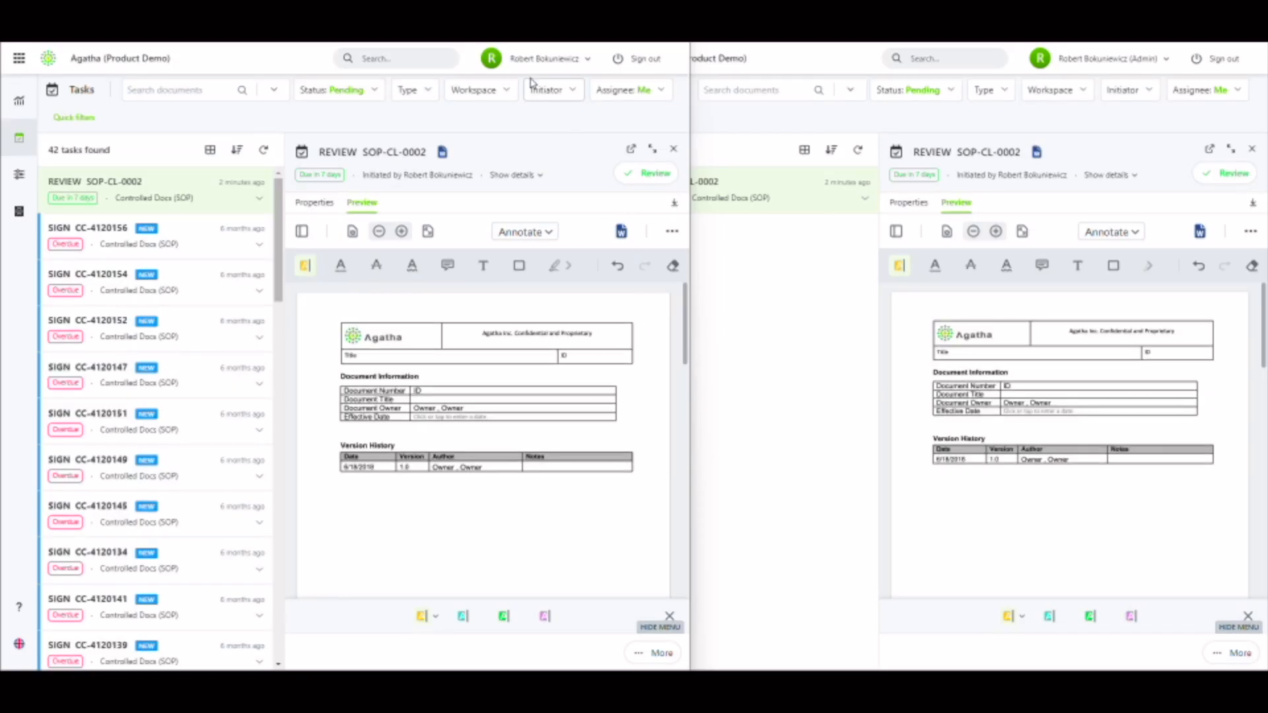
mouse_move(555, 78)
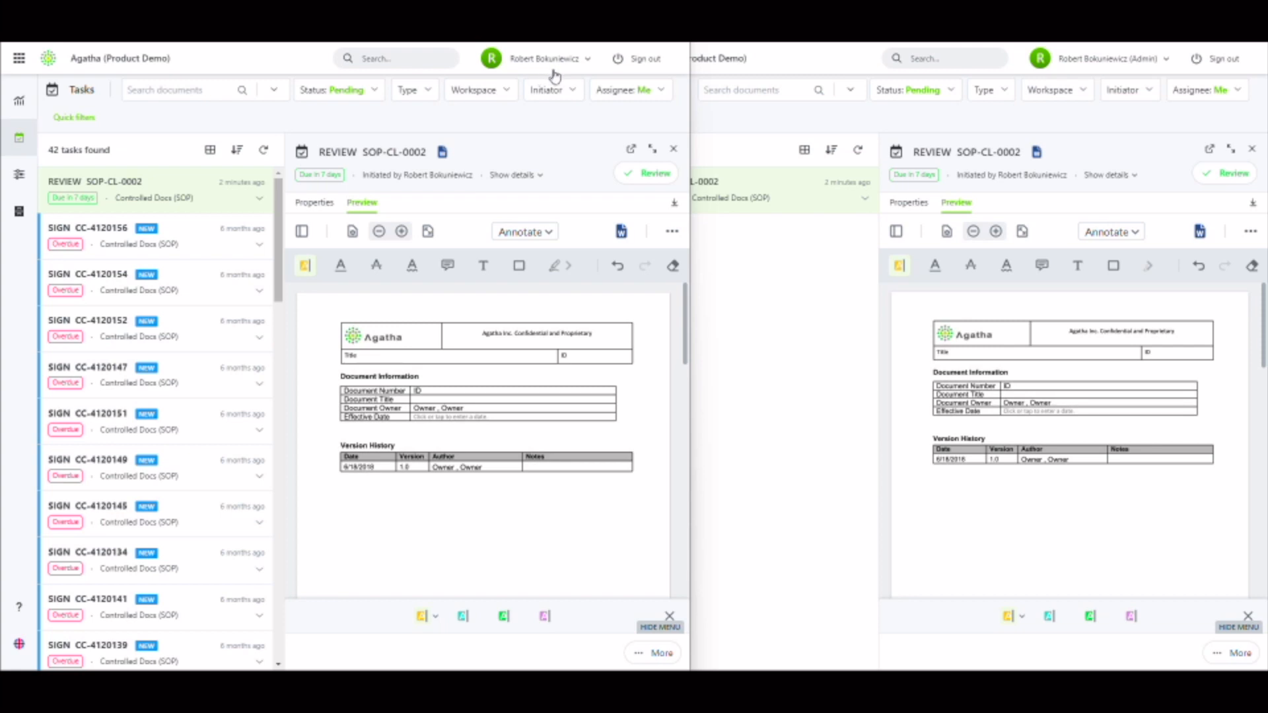
mouse_move(1081, 76)
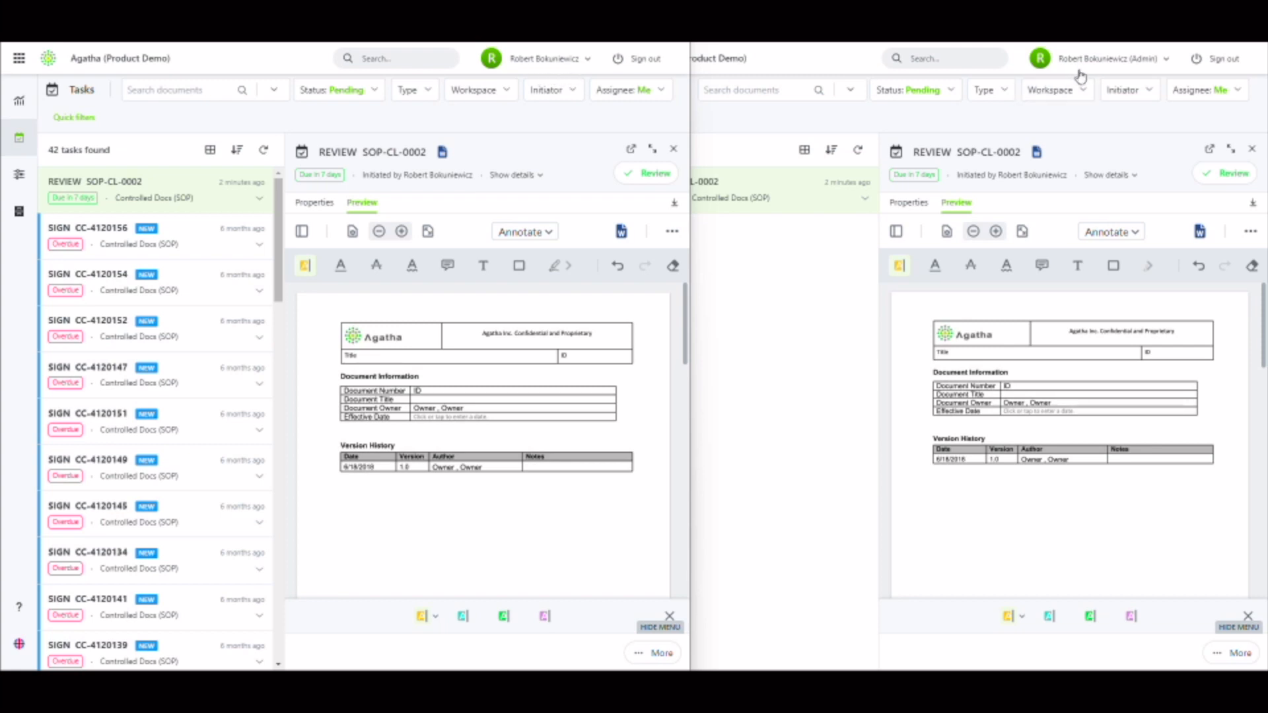
mouse_move(1153, 73)
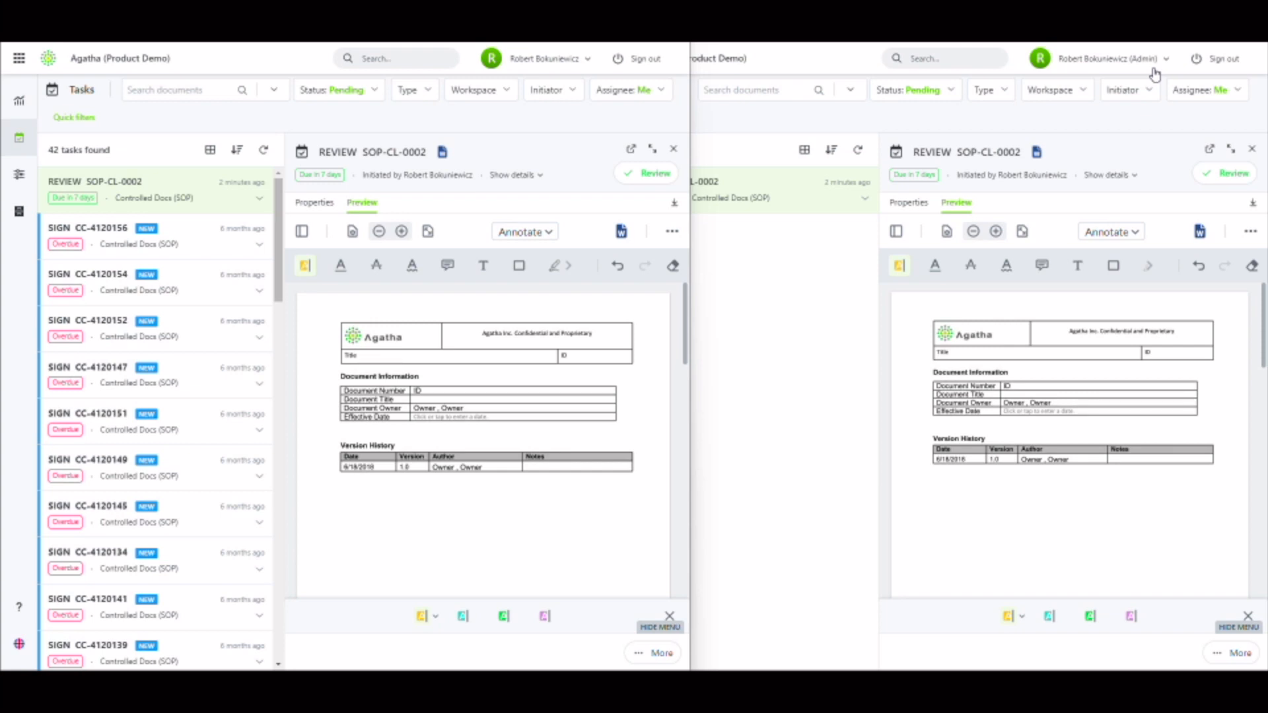
mouse_move(432, 273)
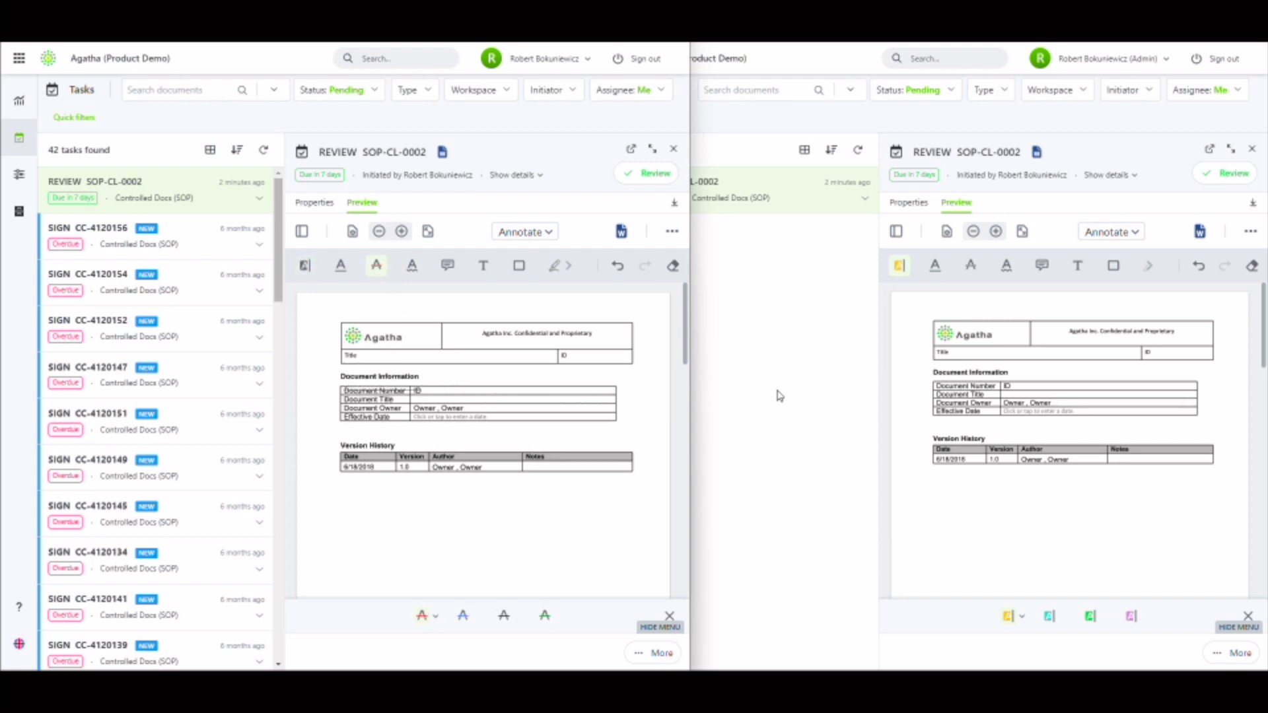
mouse_move(1042, 266)
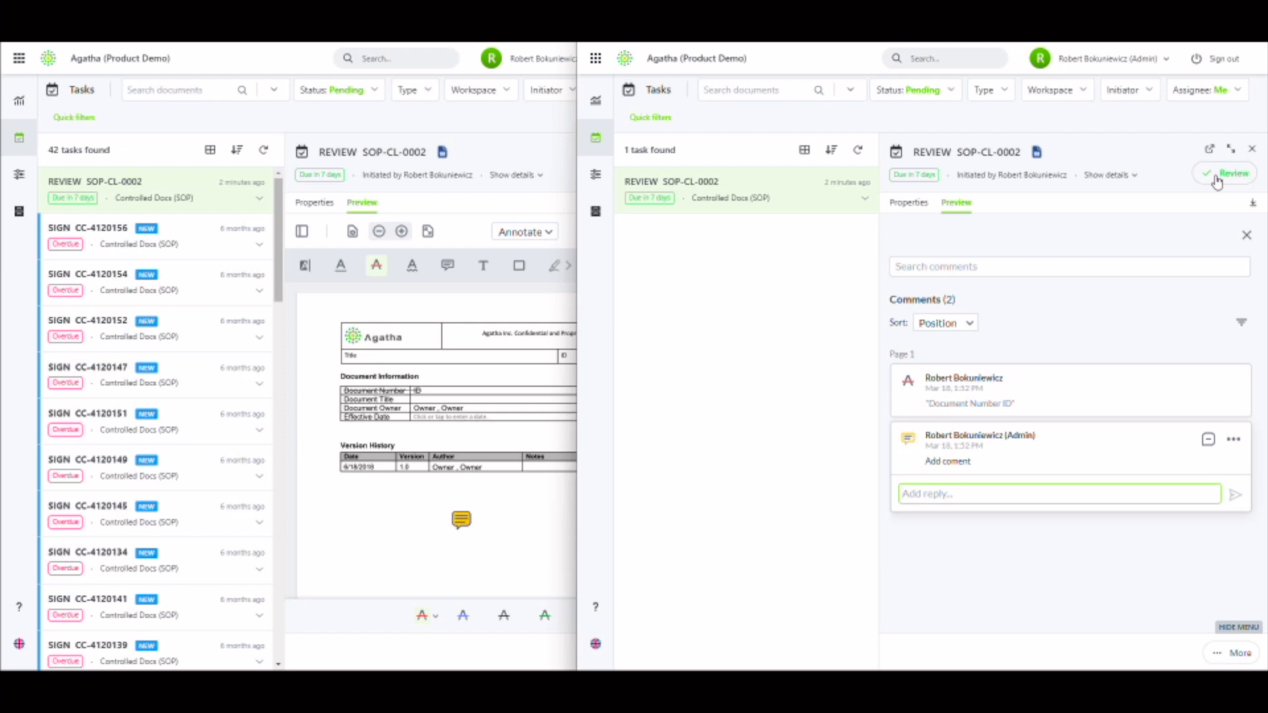
Step: Finish the annotated SOP-CL-0002 review task with the Review button
left_click(1228, 174)
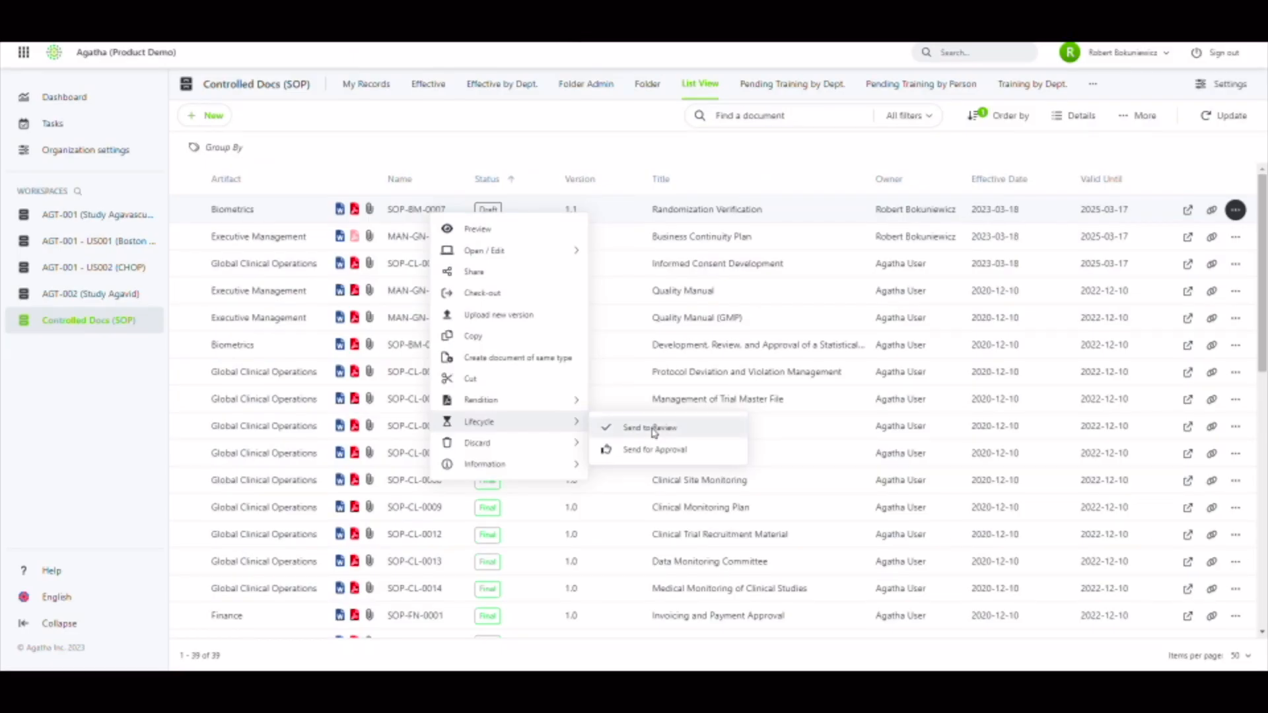
Step: Send SOP-BM-0007 to review with online editing, two reviewers, due 2023-03-25
left_click(647, 427)
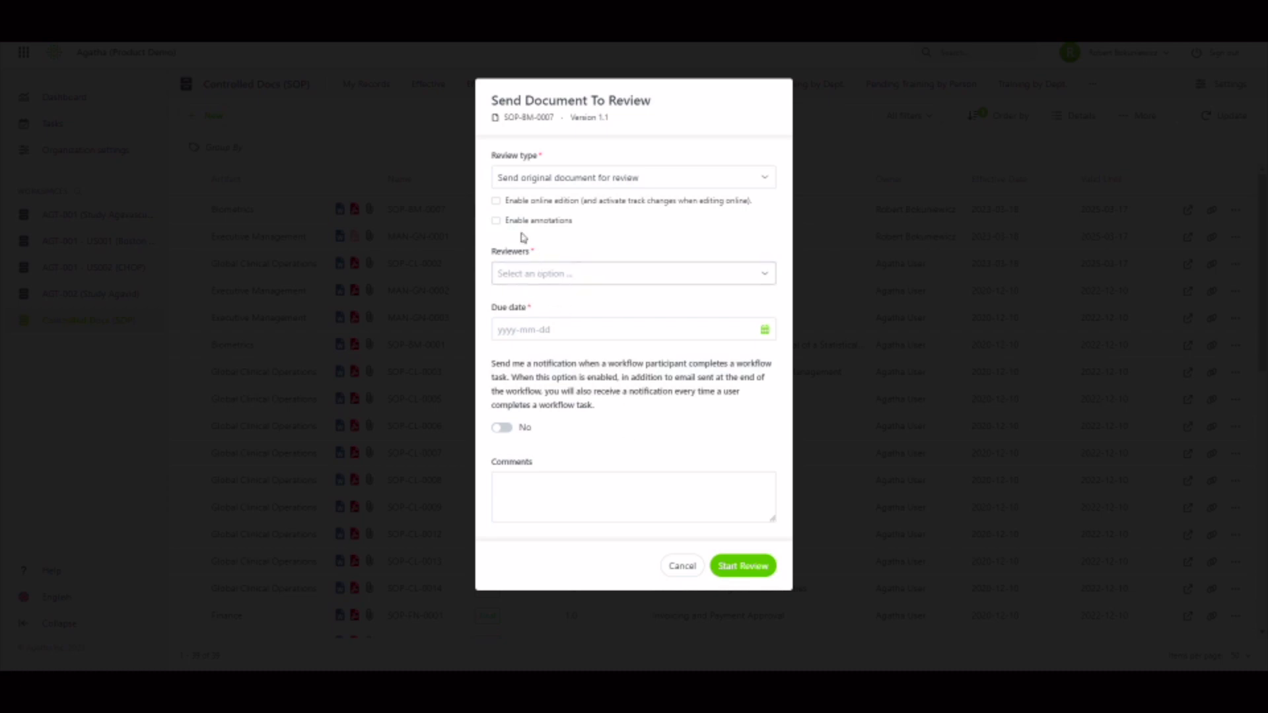
left_click(496, 201)
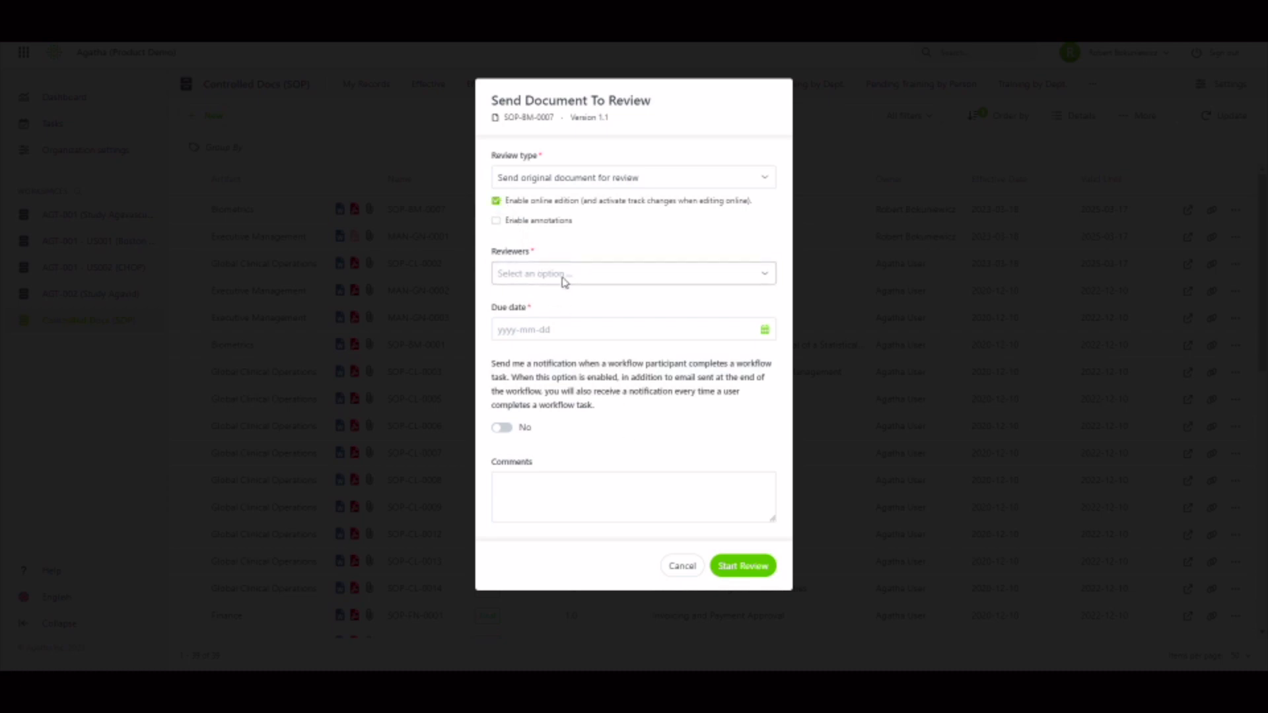
left_click(633, 273)
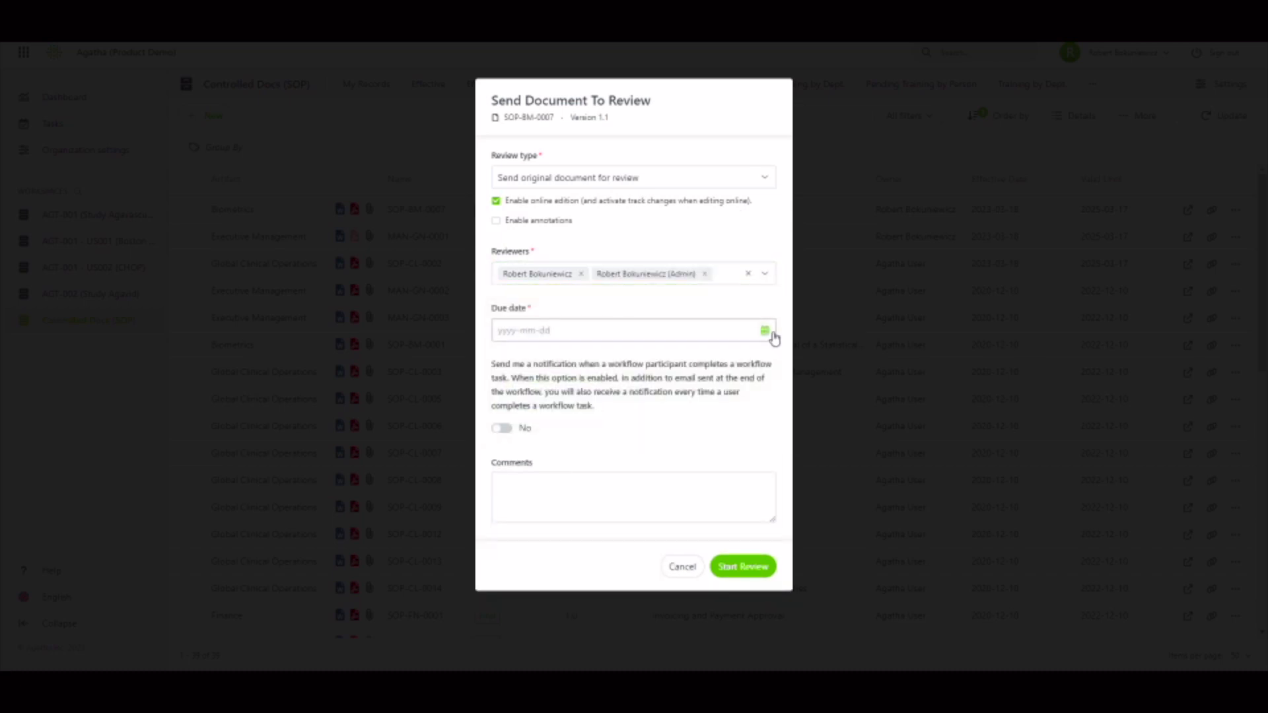
type("2023-03-25")
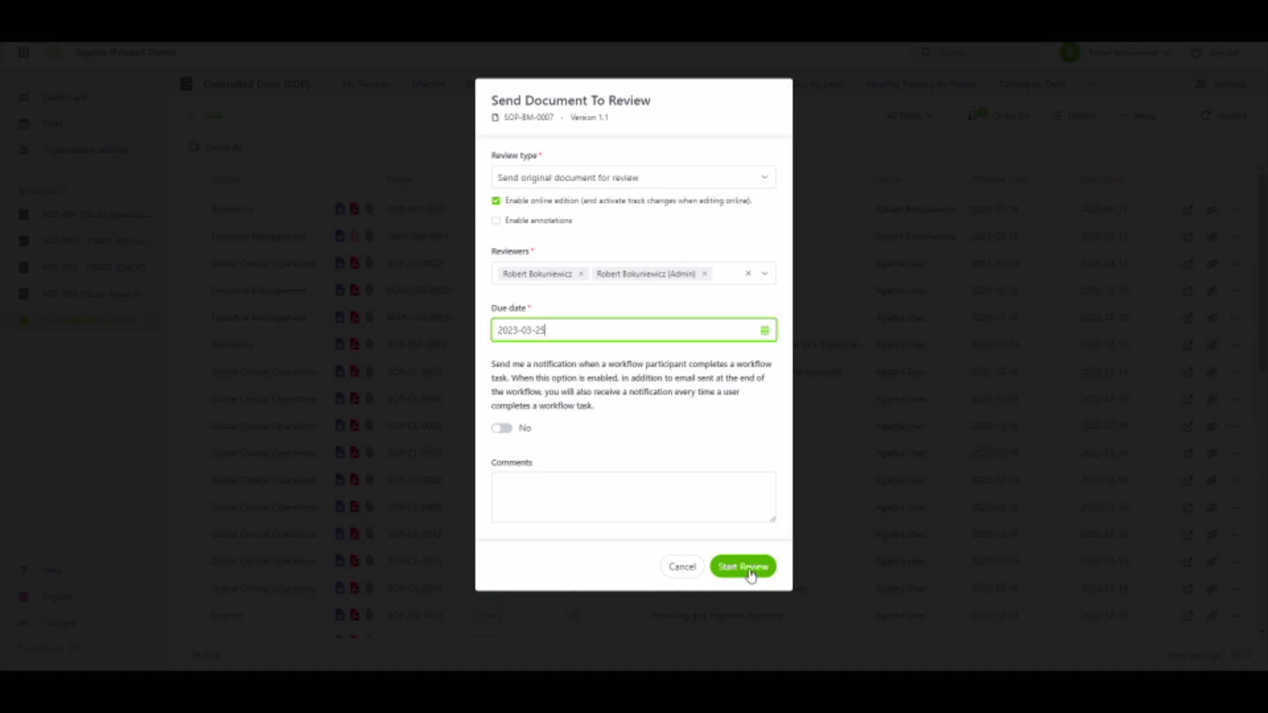
left_click(742, 566)
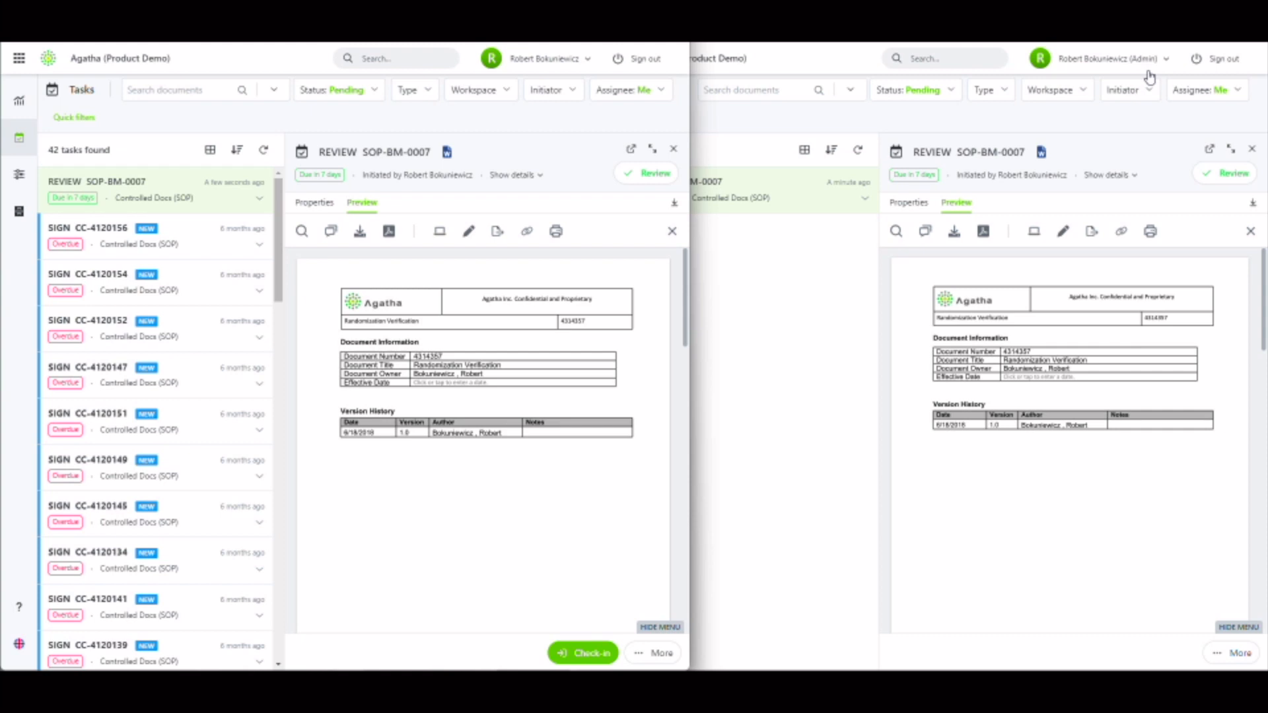
mouse_move(602, 345)
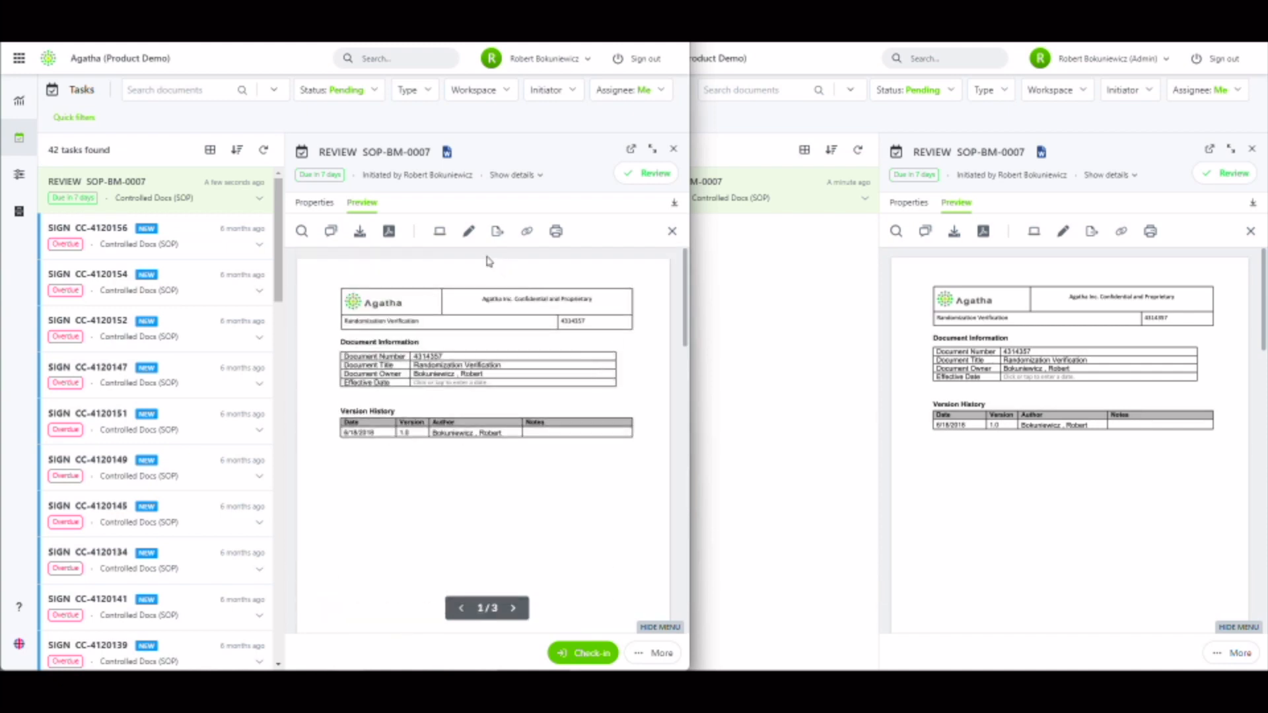
mouse_move(474, 244)
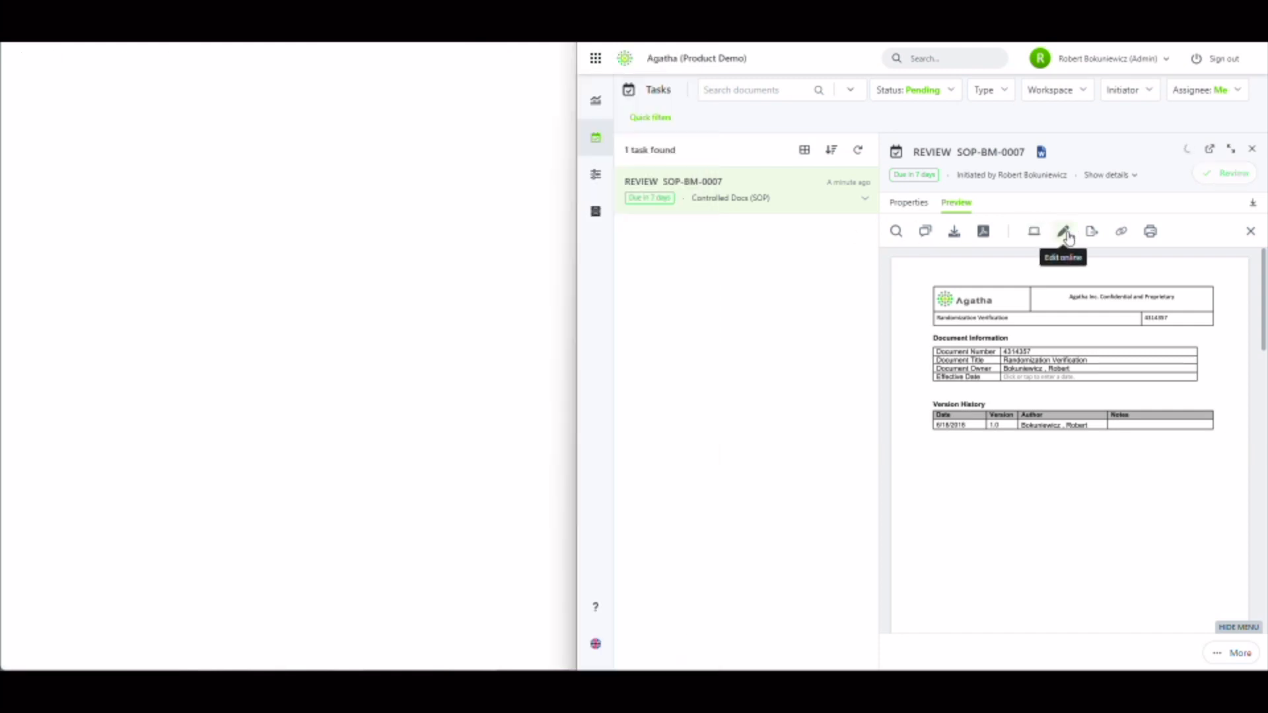
Step: Open SOP-BM-0007 in the online editor from both reviewers' tasks via Edit online
left_click(1062, 231)
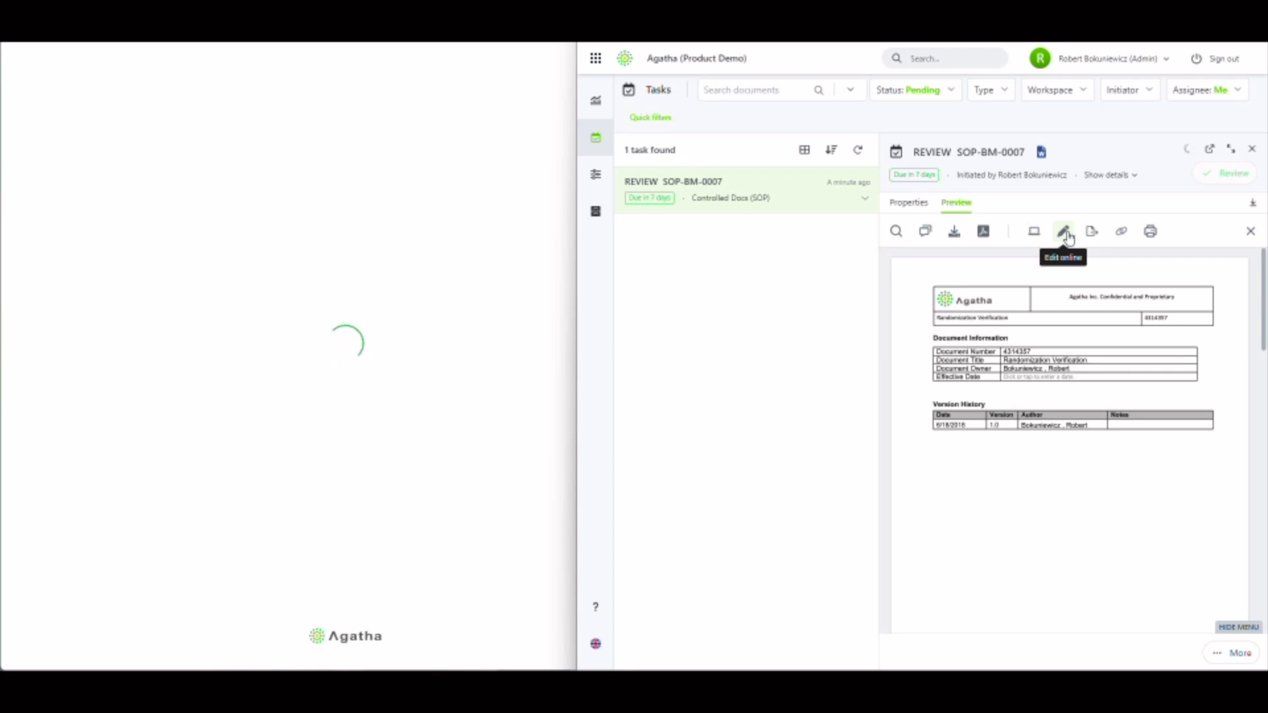
left_click(1062, 231)
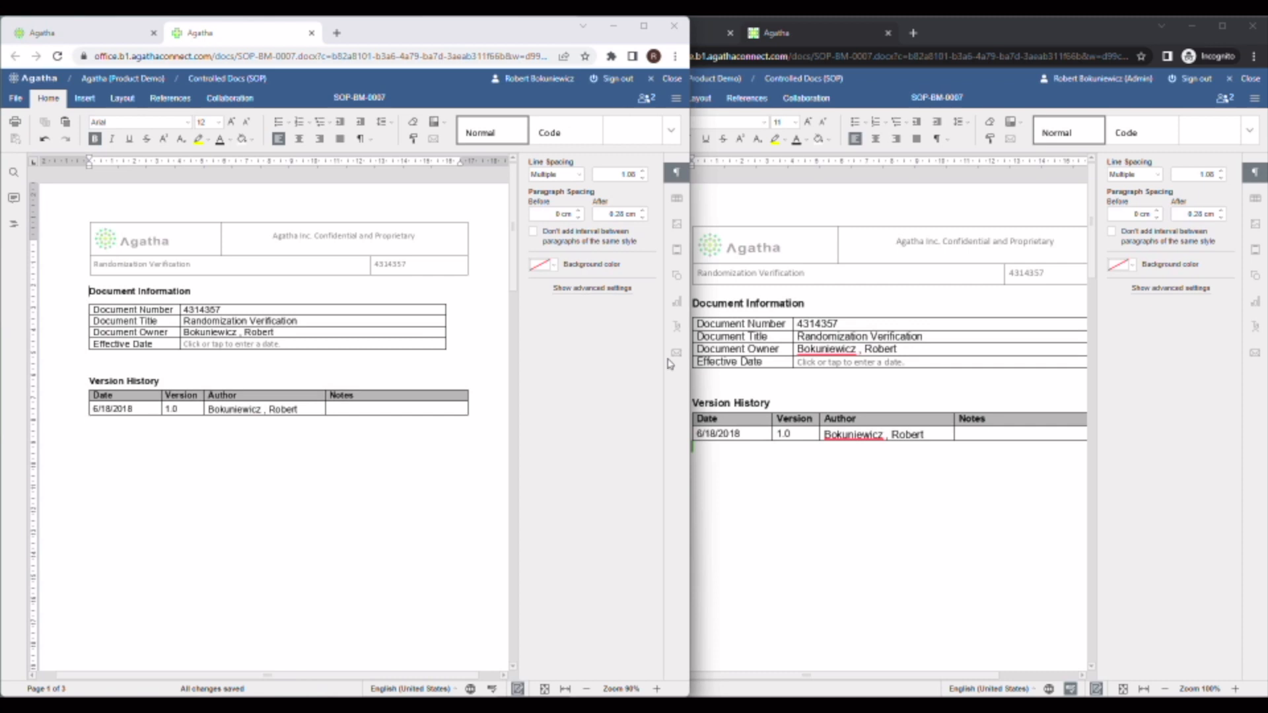
left_click(643, 99)
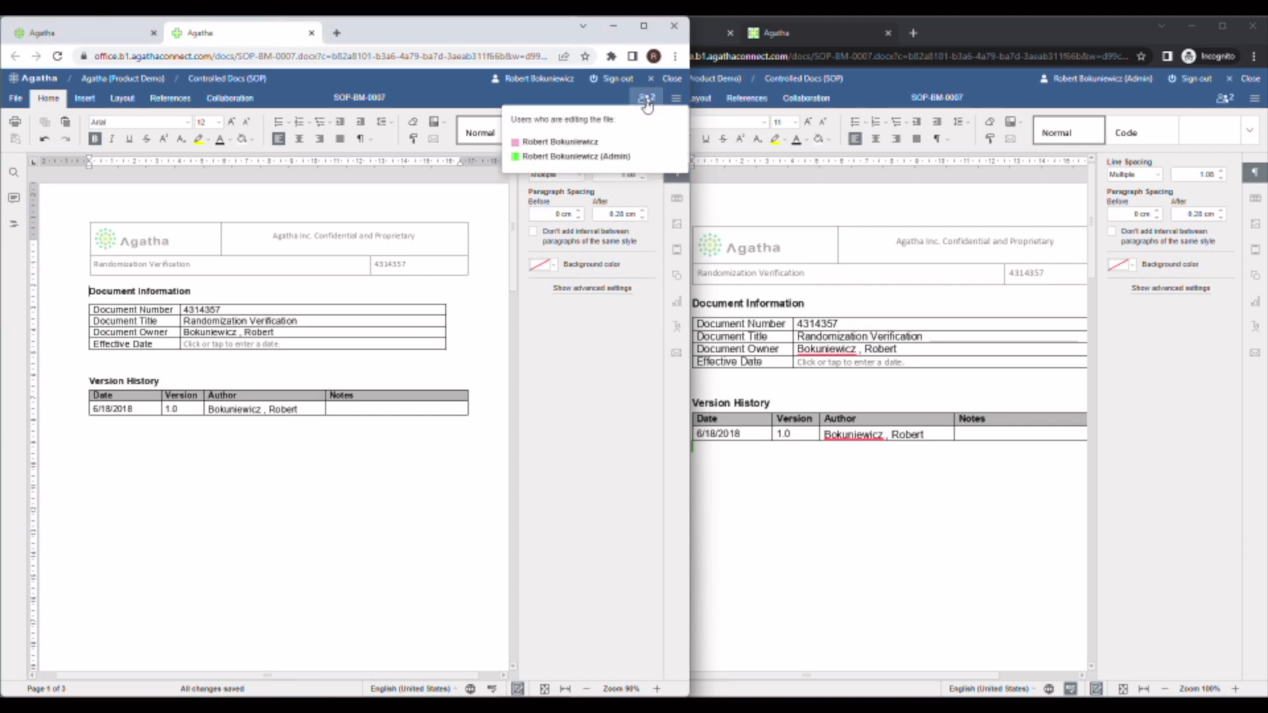
mouse_move(652, 109)
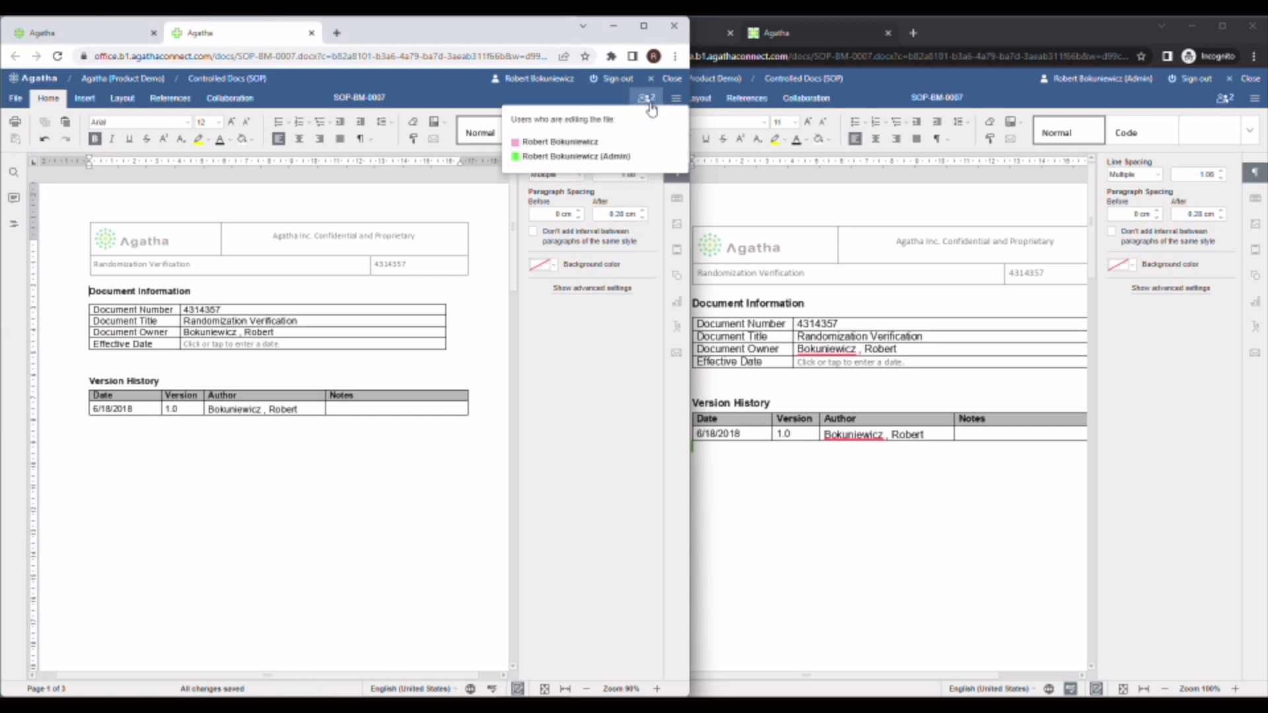
mouse_move(613, 144)
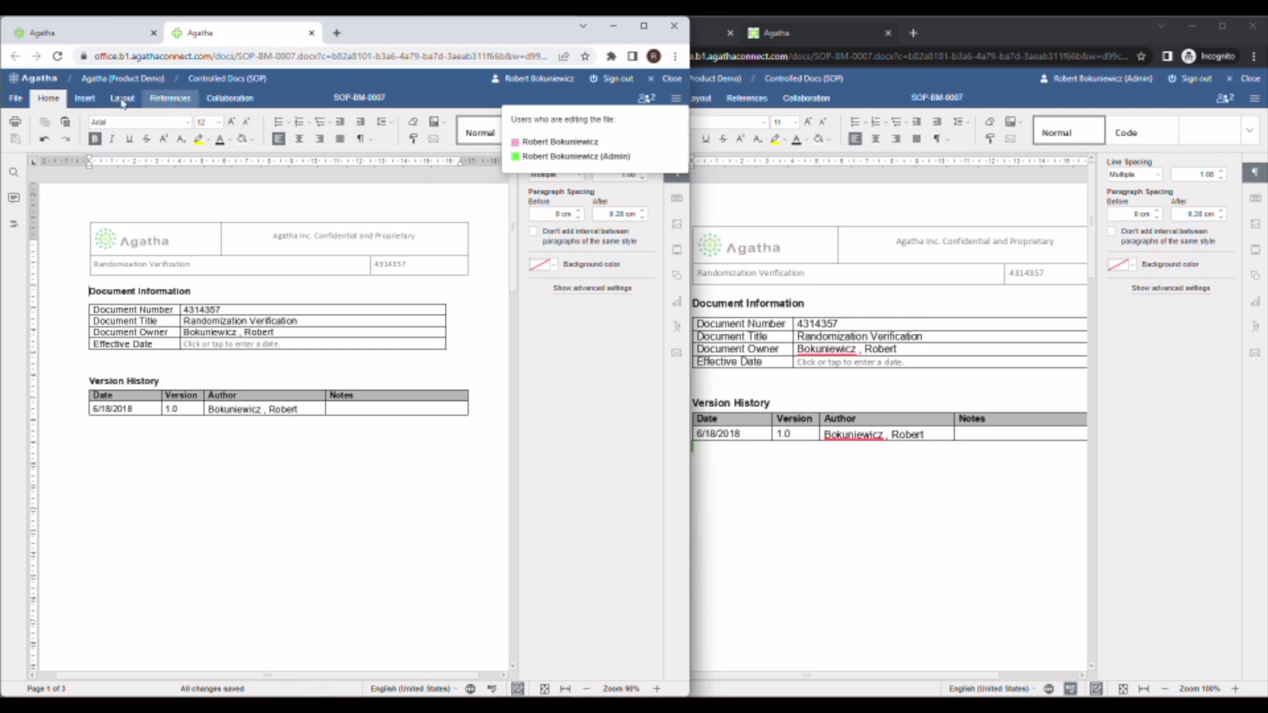
left_click(122, 98)
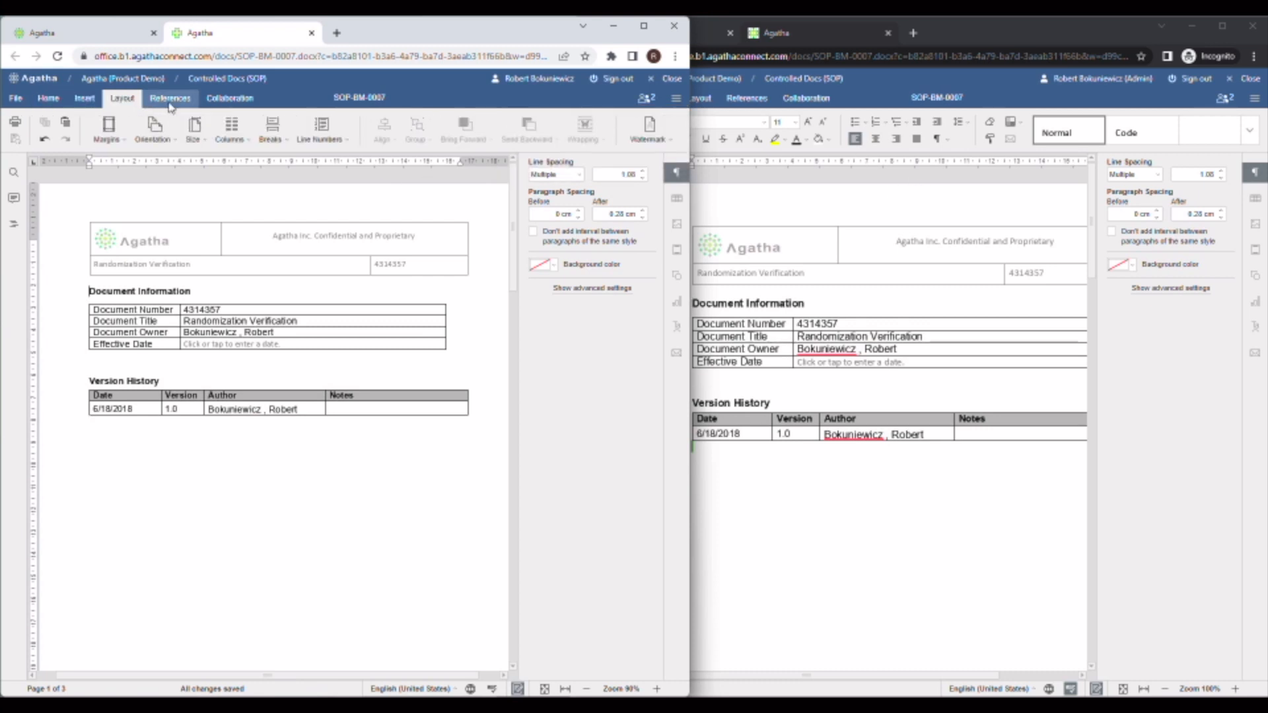
left_click(170, 99)
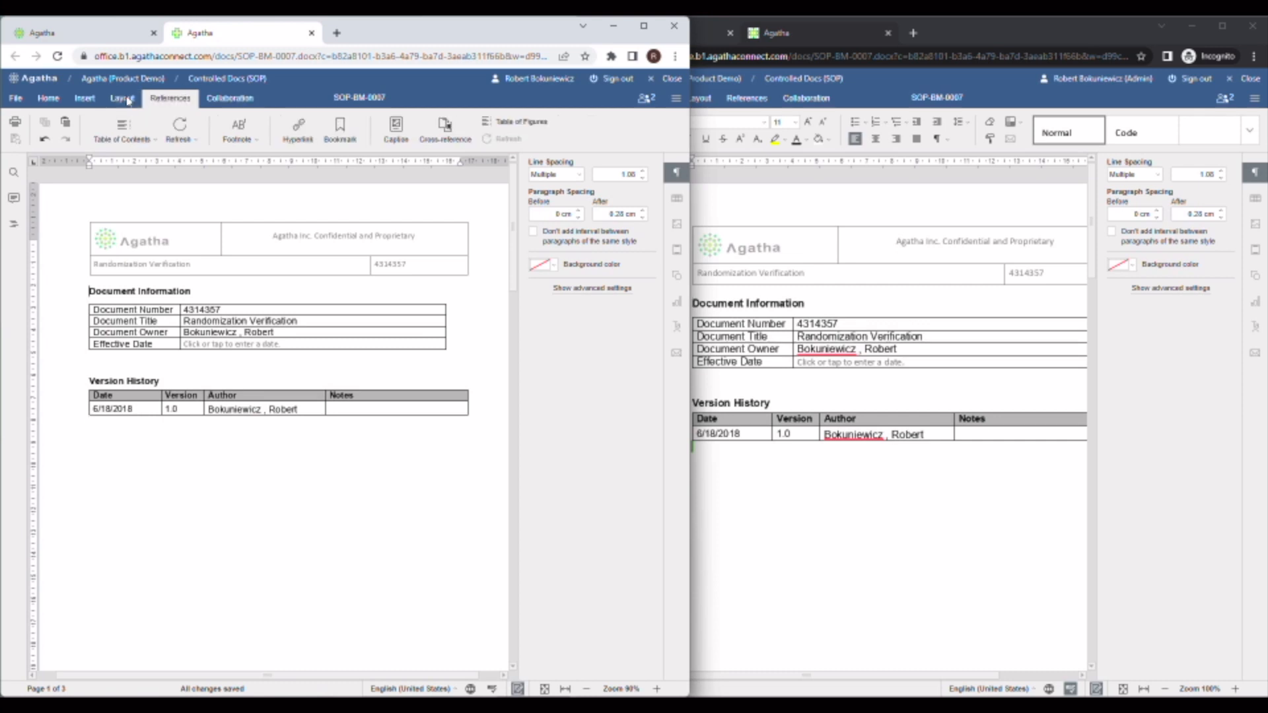
left_click(48, 98)
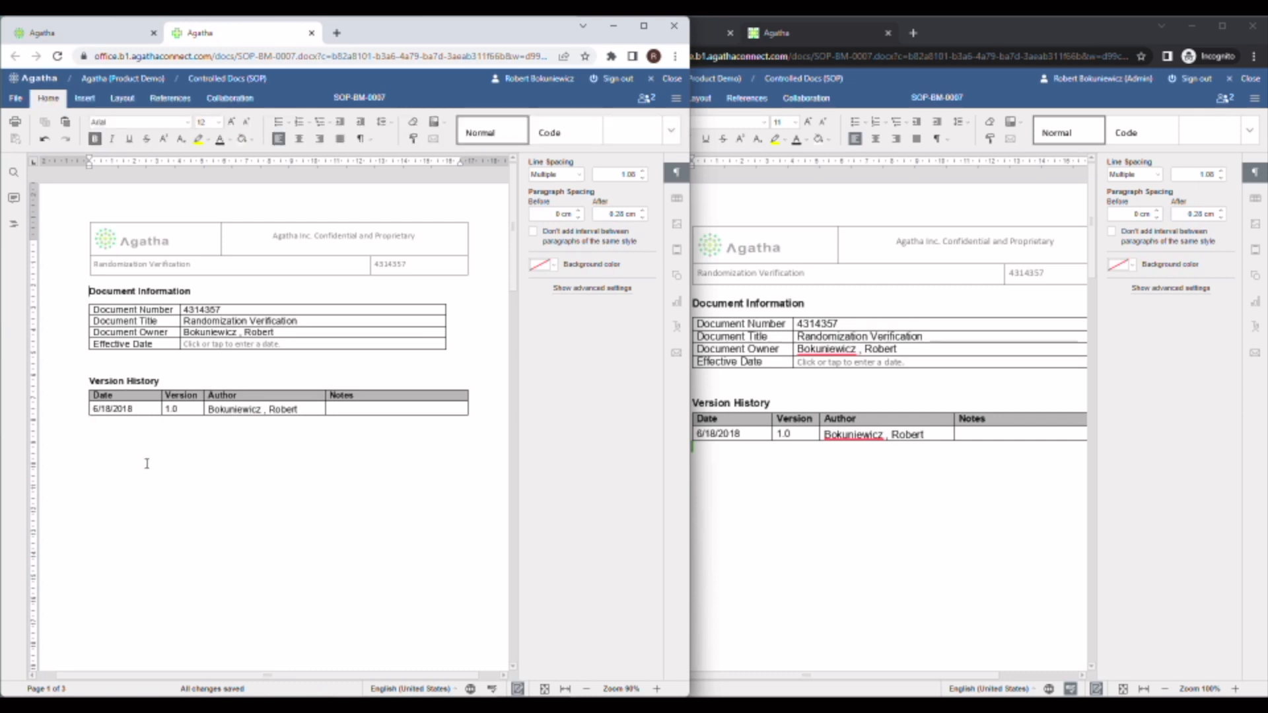
Step: Type the tracked line 'Make chages' below the Version History table
type("Make ch")
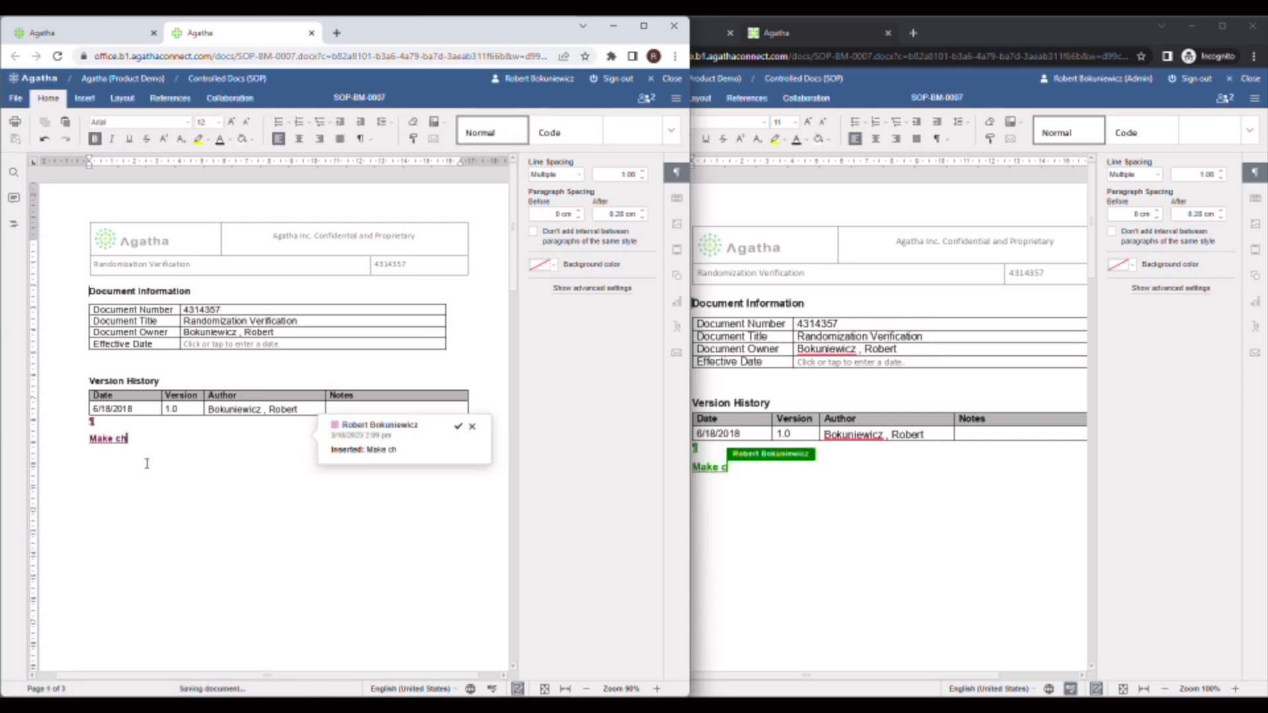
type("ages")
left_click(889, 484)
type("Other users")
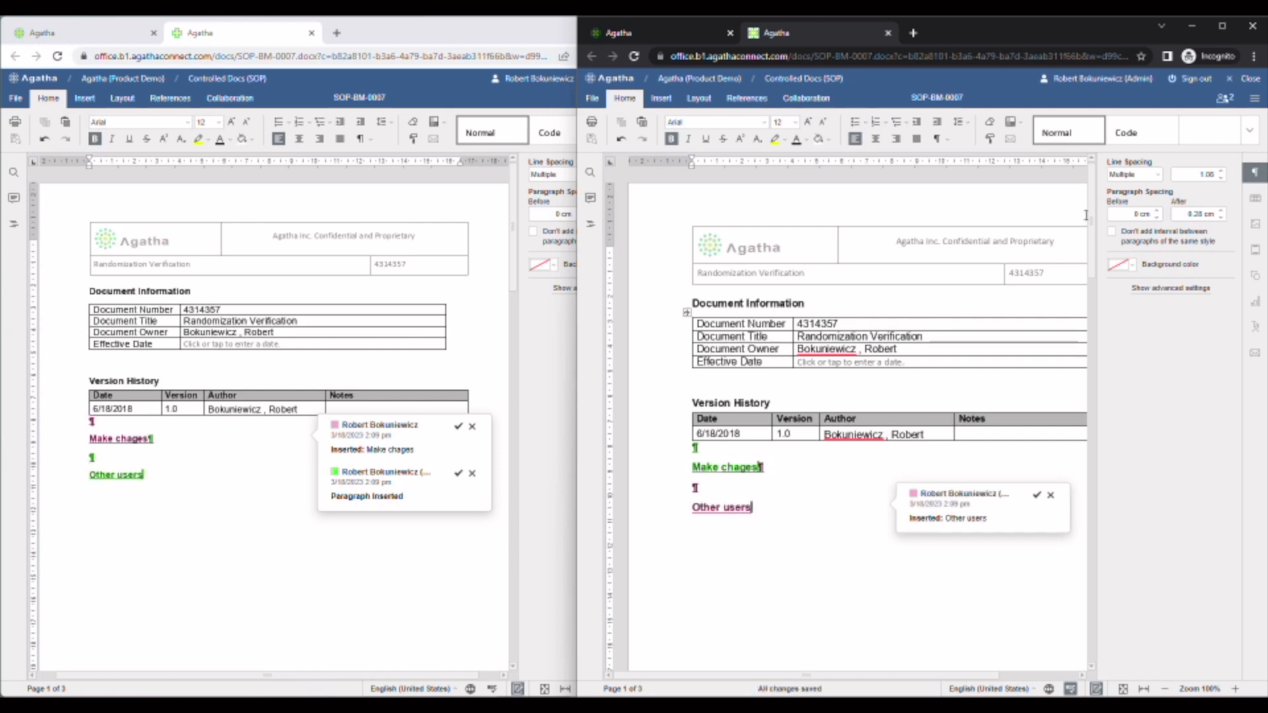
mouse_move(1201, 120)
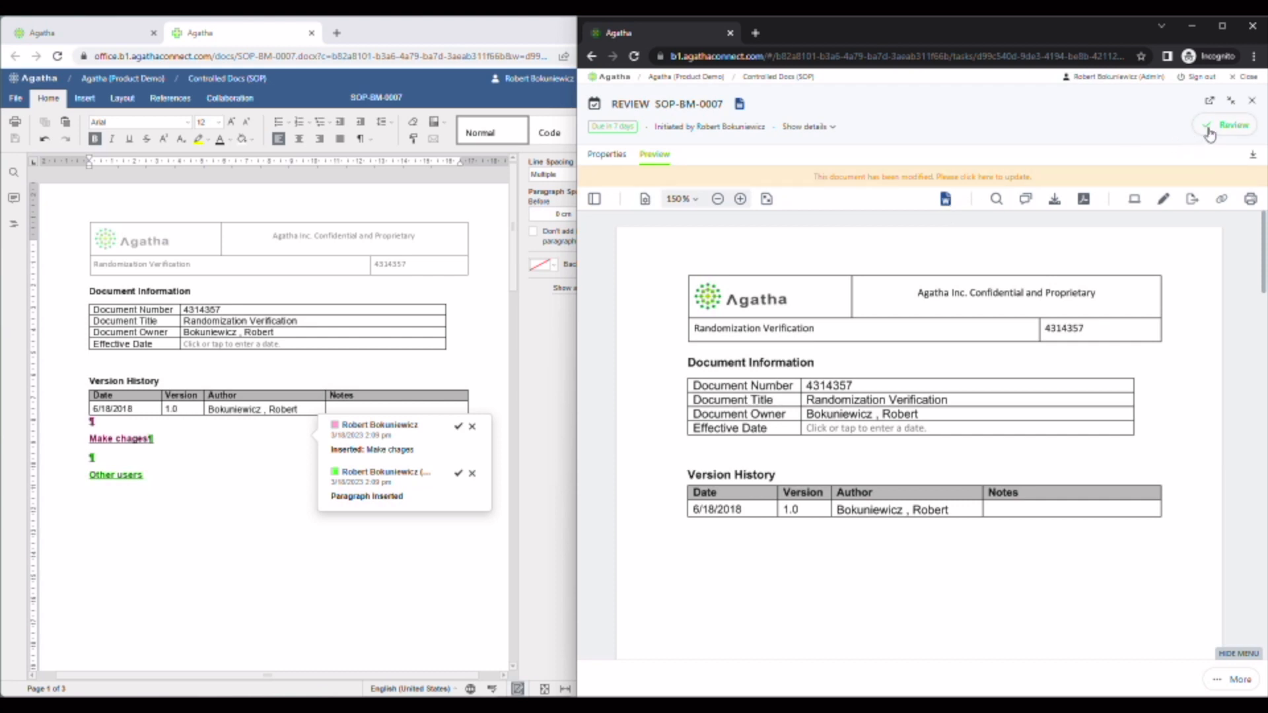
Step: Open the Review comment dialog on the second reviewer's SOP-BM-0007 task
left_click(1217, 127)
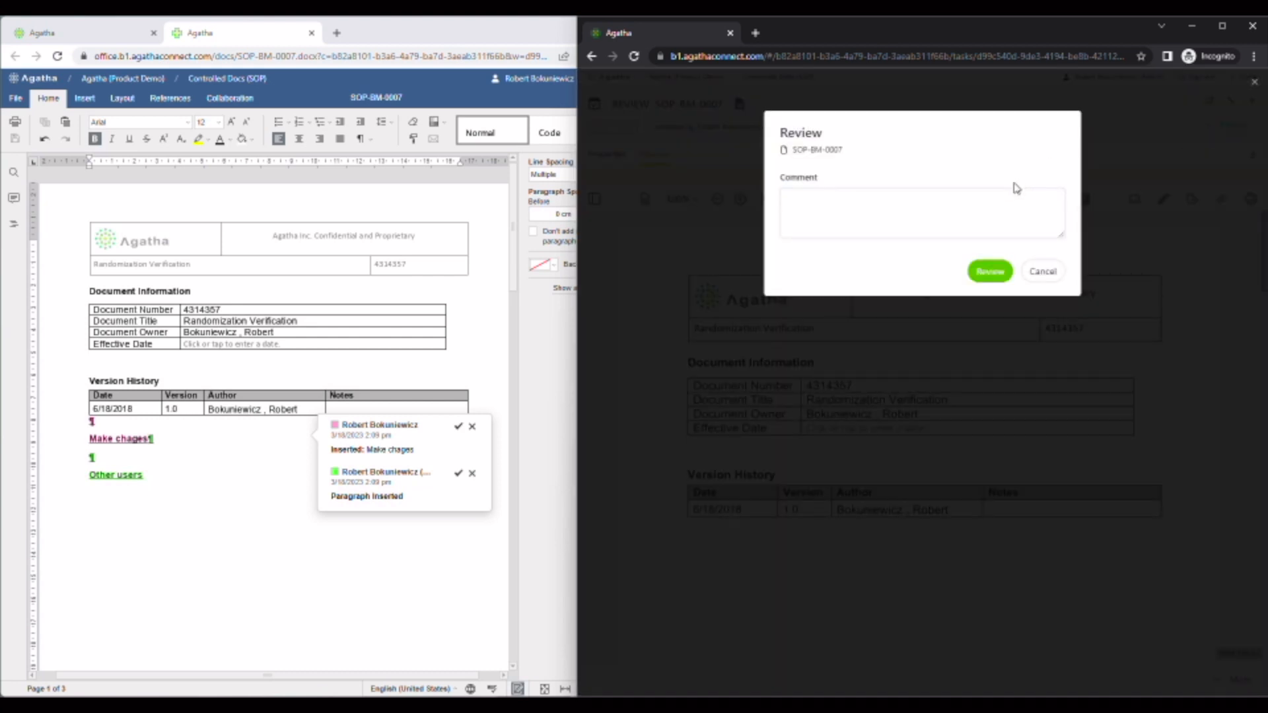